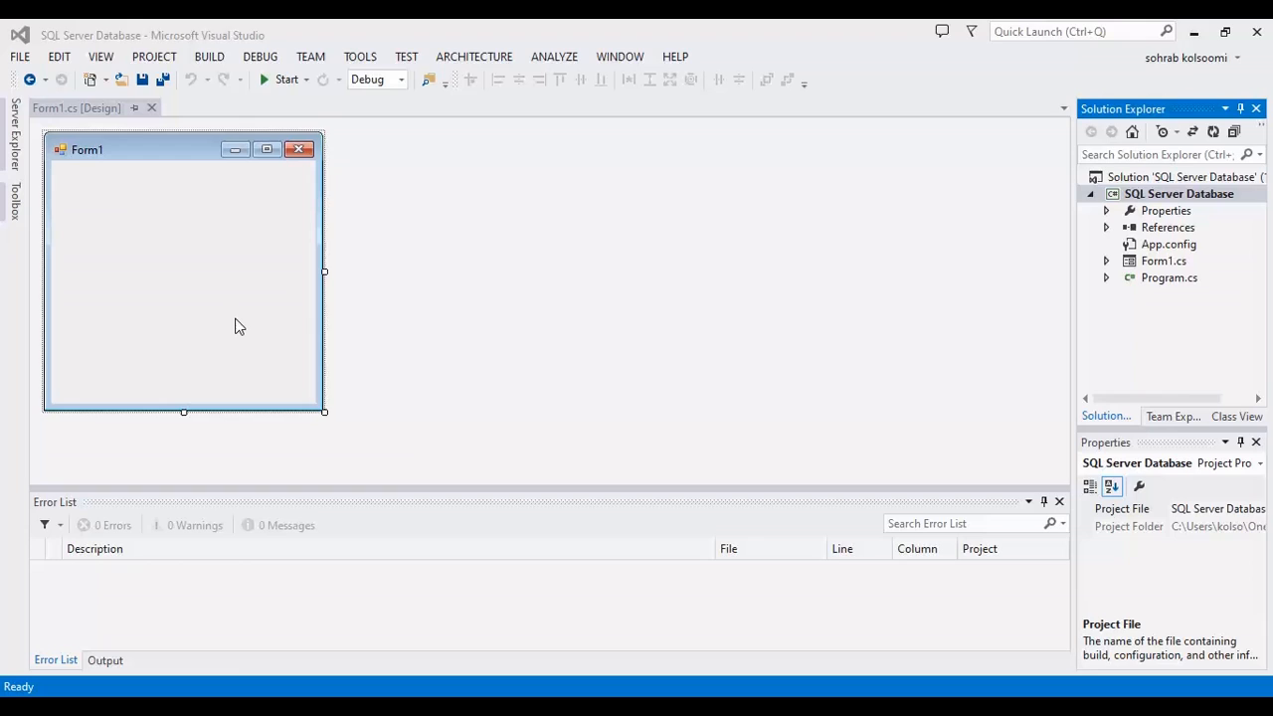
pyautogui.moveTo(131, 283)
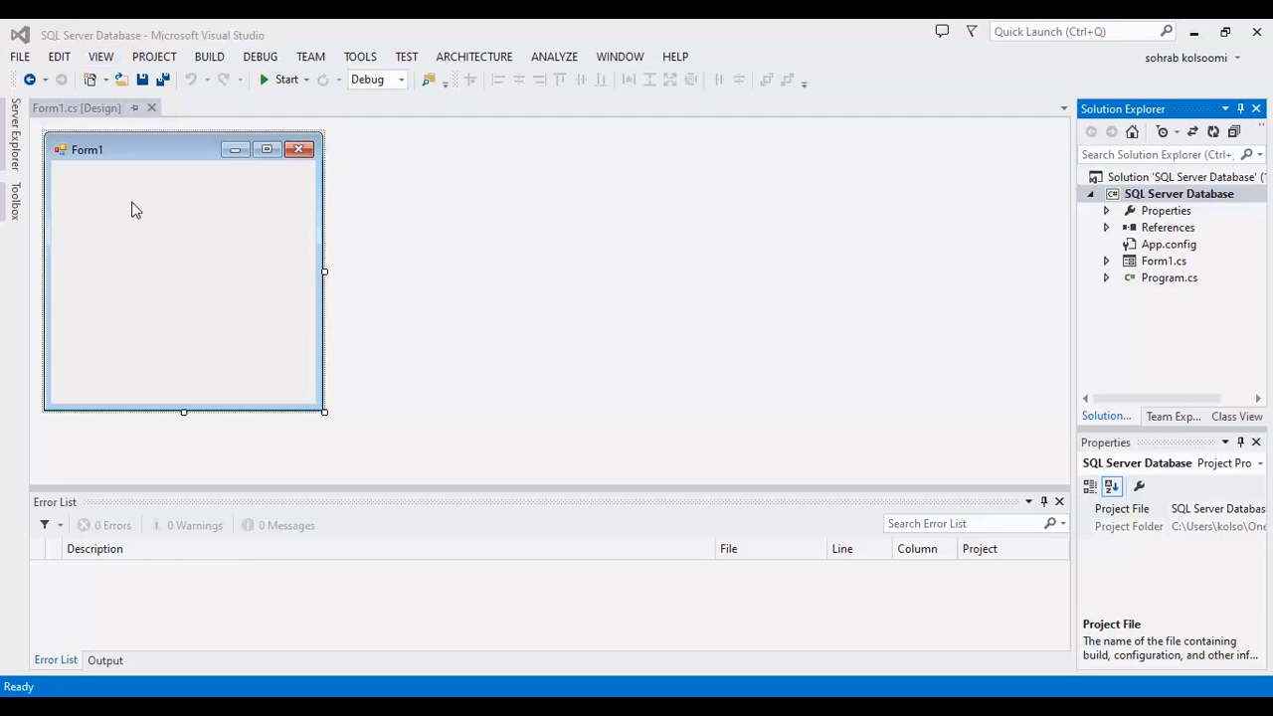
pyautogui.moveTo(84, 245)
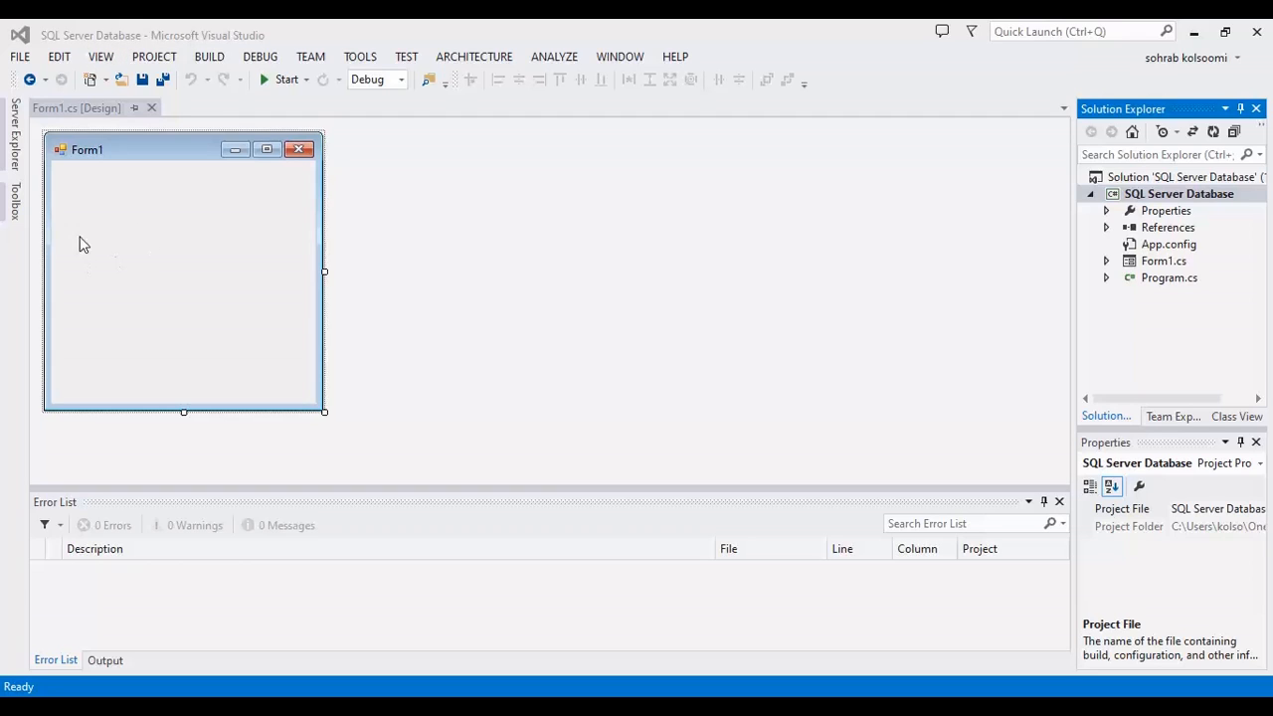
# - Add a new SQL Server Database Project, Database1, to the solution beside the Windows Forms project
pyautogui.click(14, 139)
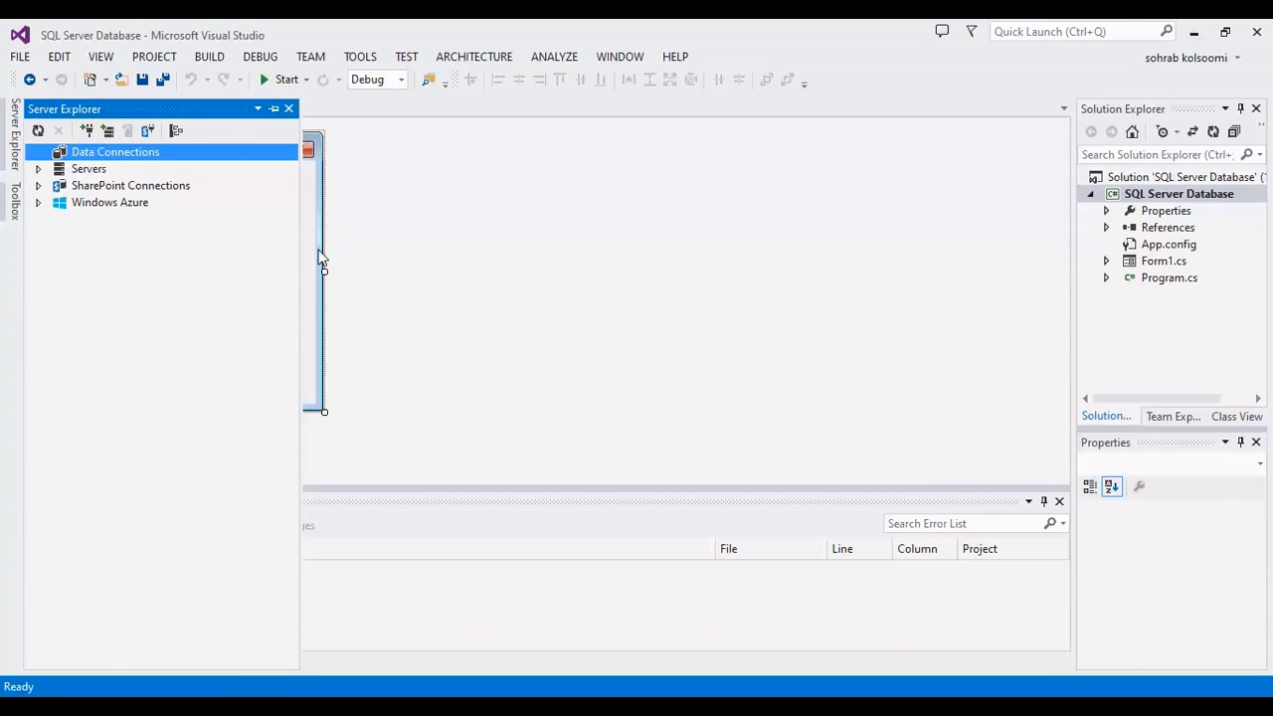
pyautogui.doubleClick(1164, 261)
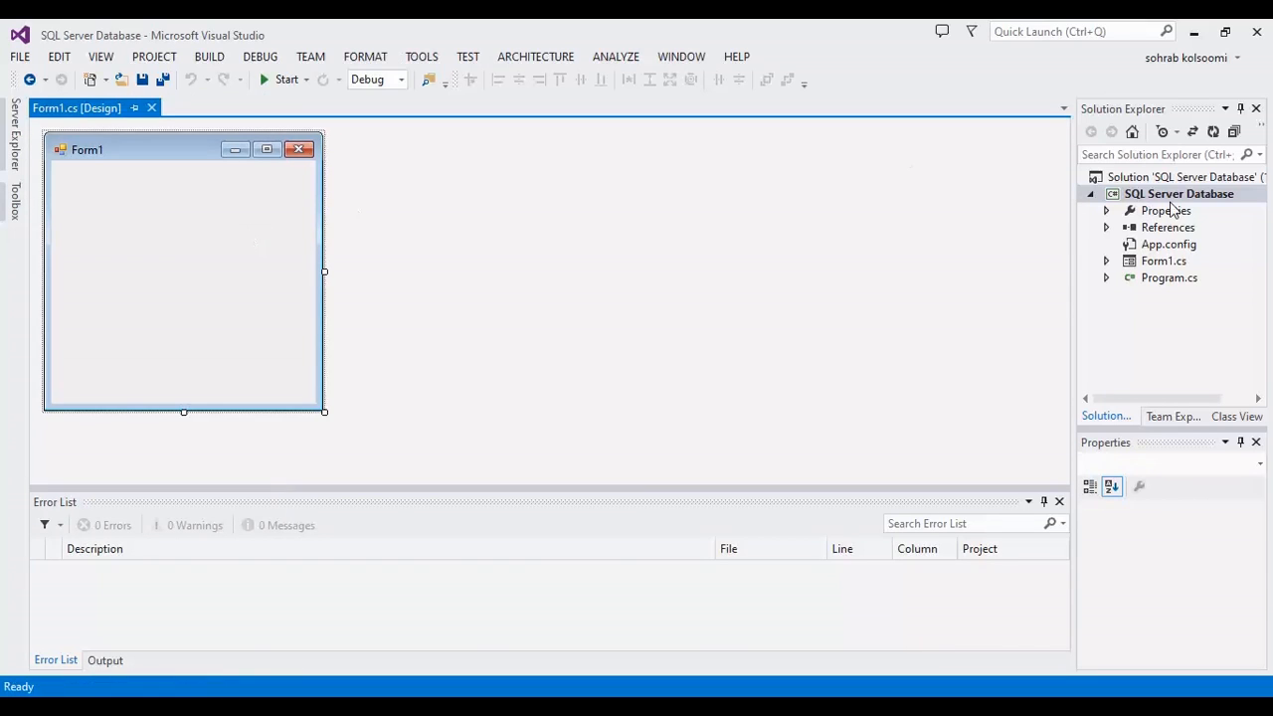
pyautogui.rightClick(1184, 177)
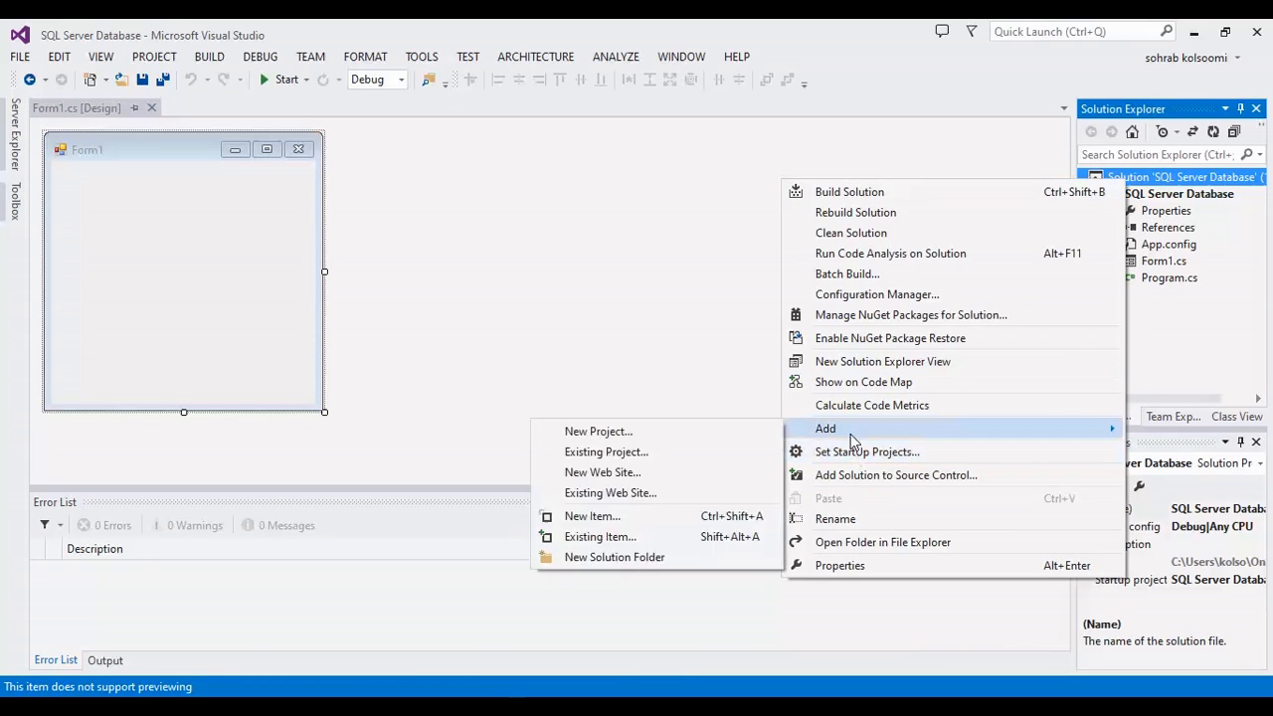
pyautogui.click(599, 430)
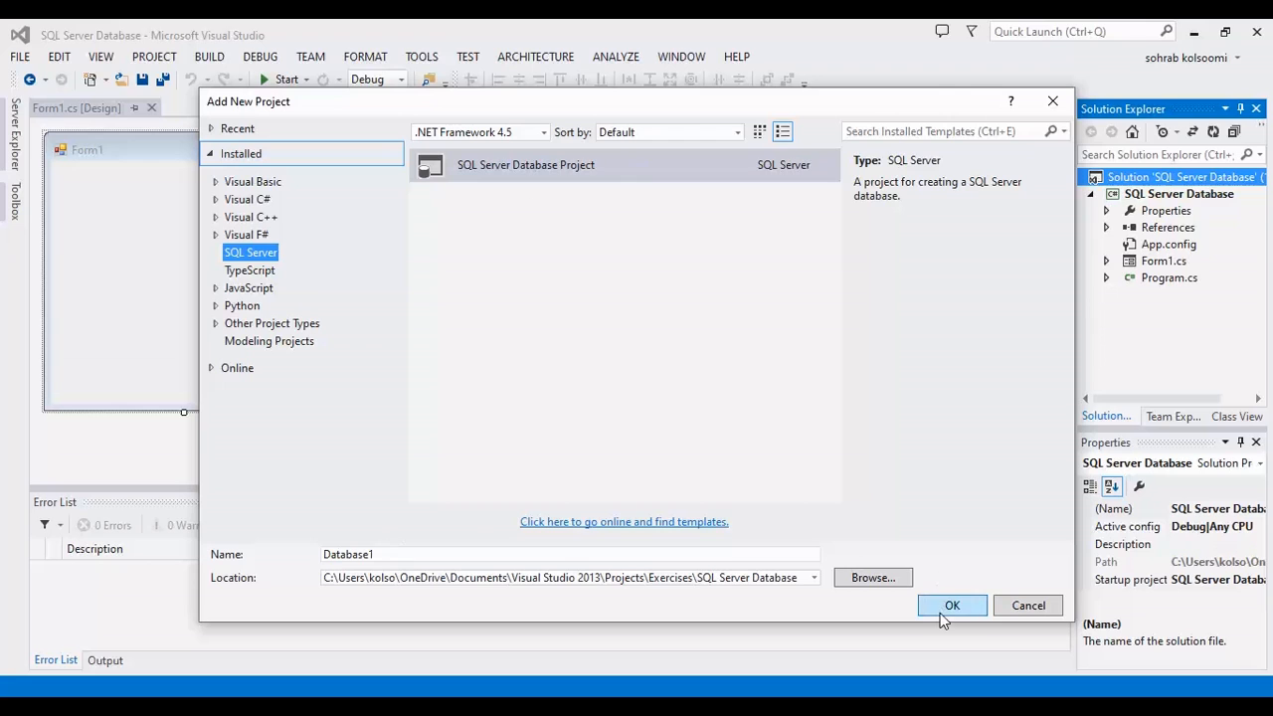
pyautogui.click(951, 605)
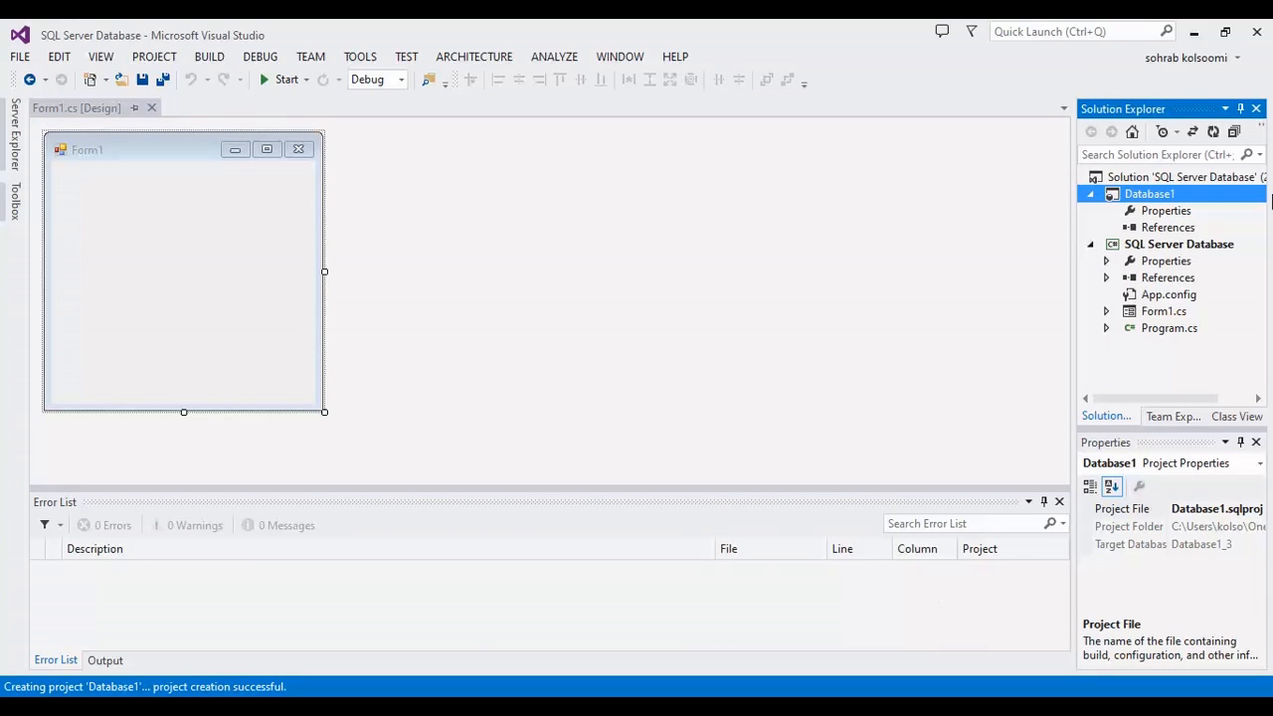
# - Create Table1.sql in Database1 from the Table template, opening it in the table designer
pyautogui.rightClick(1150, 195)
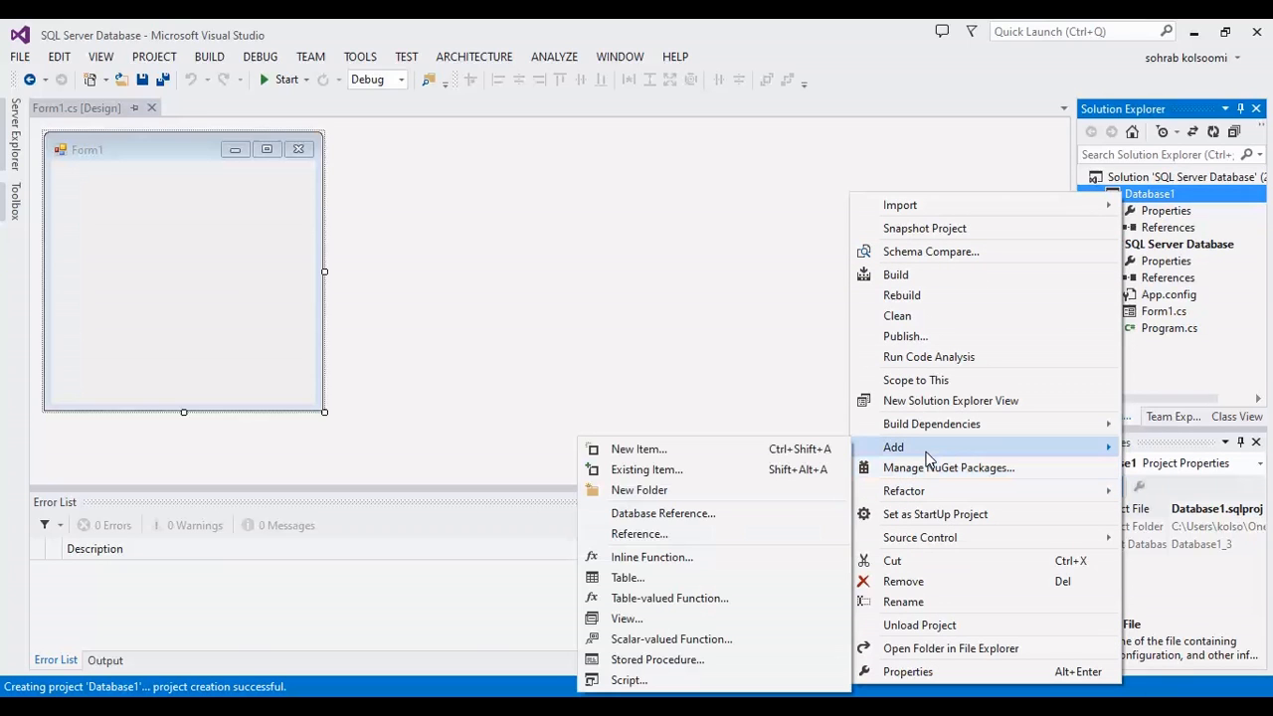
pyautogui.click(638, 450)
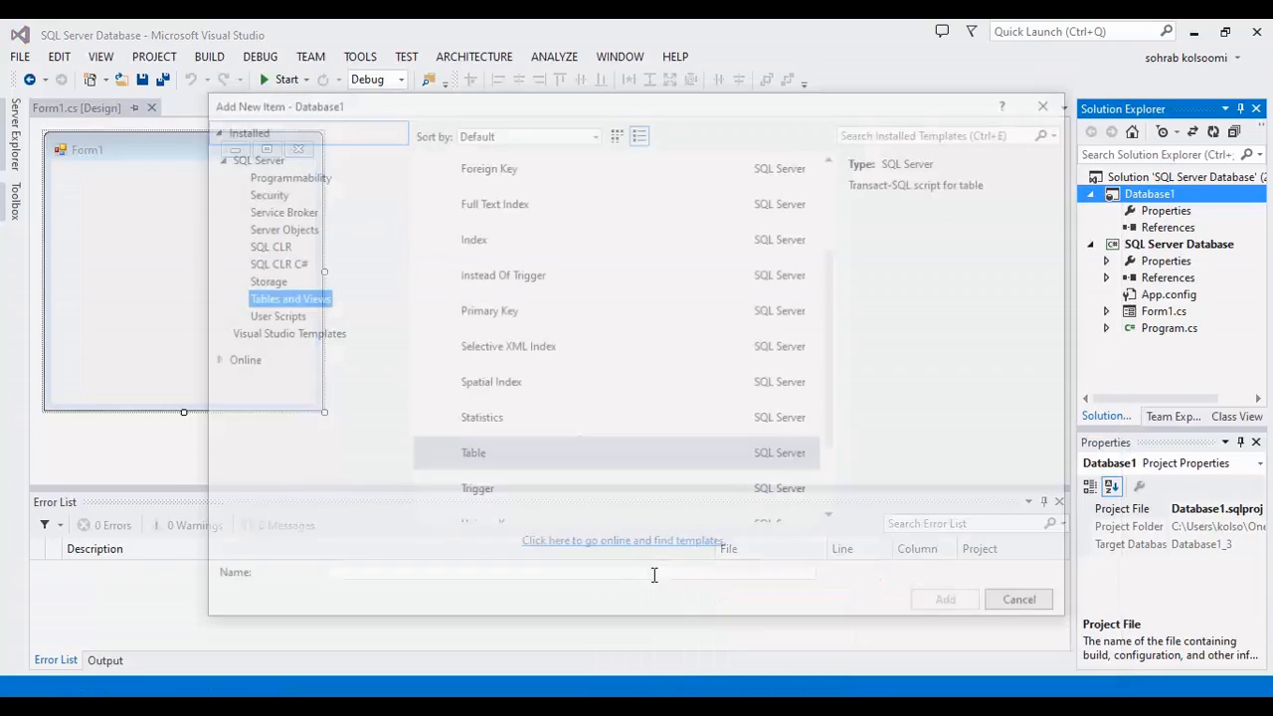
pyautogui.click(470, 454)
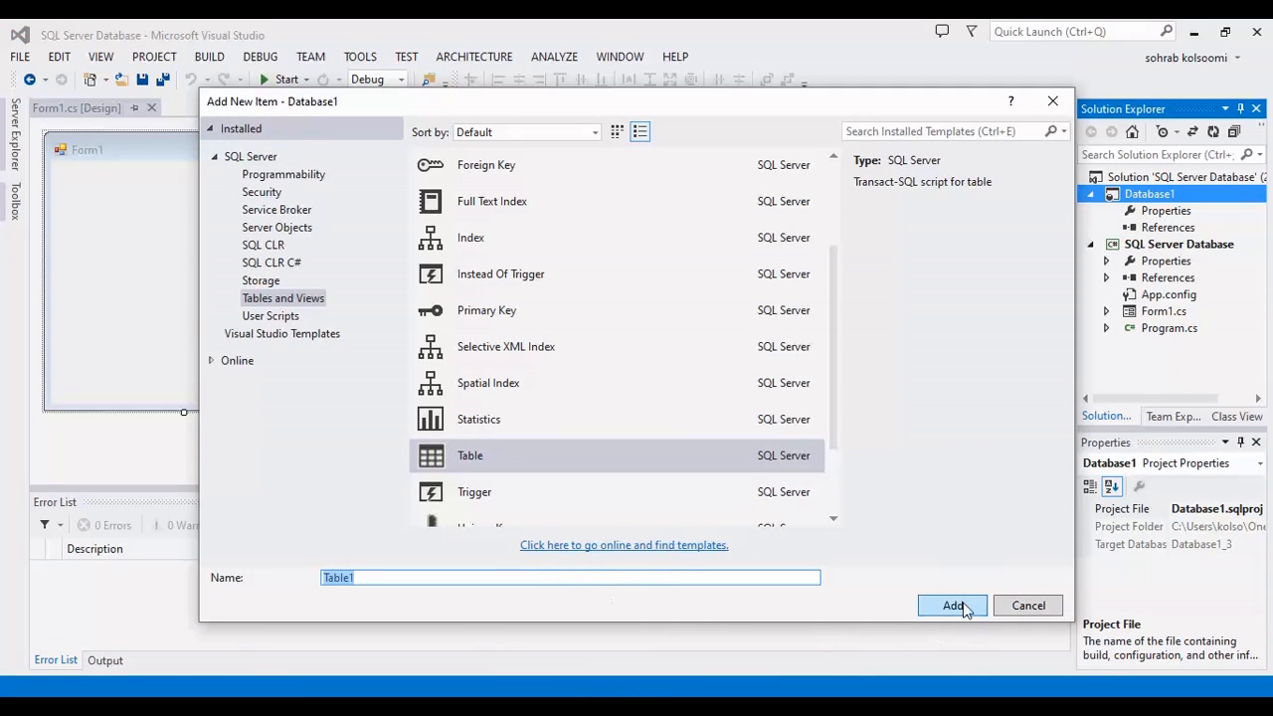
pyautogui.click(951, 605)
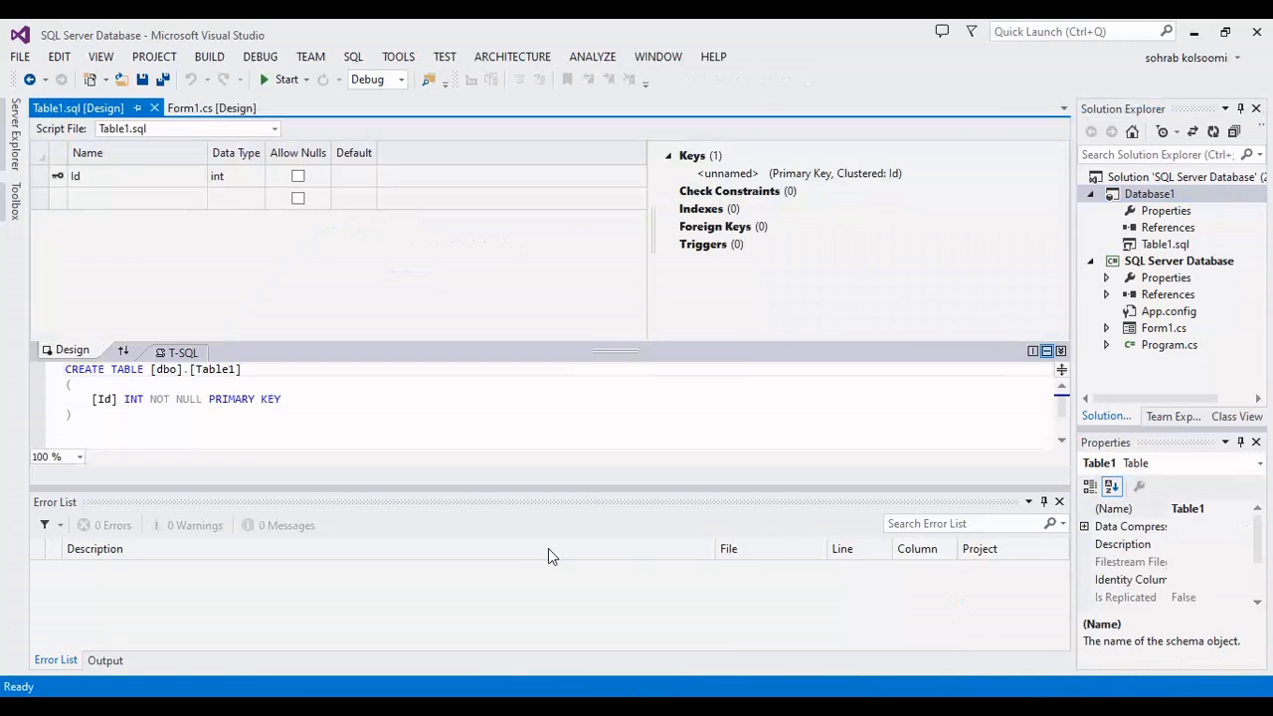
# - Add a nullable Value1 column of type text below Id and save the Table1 design
pyautogui.click(136, 198)
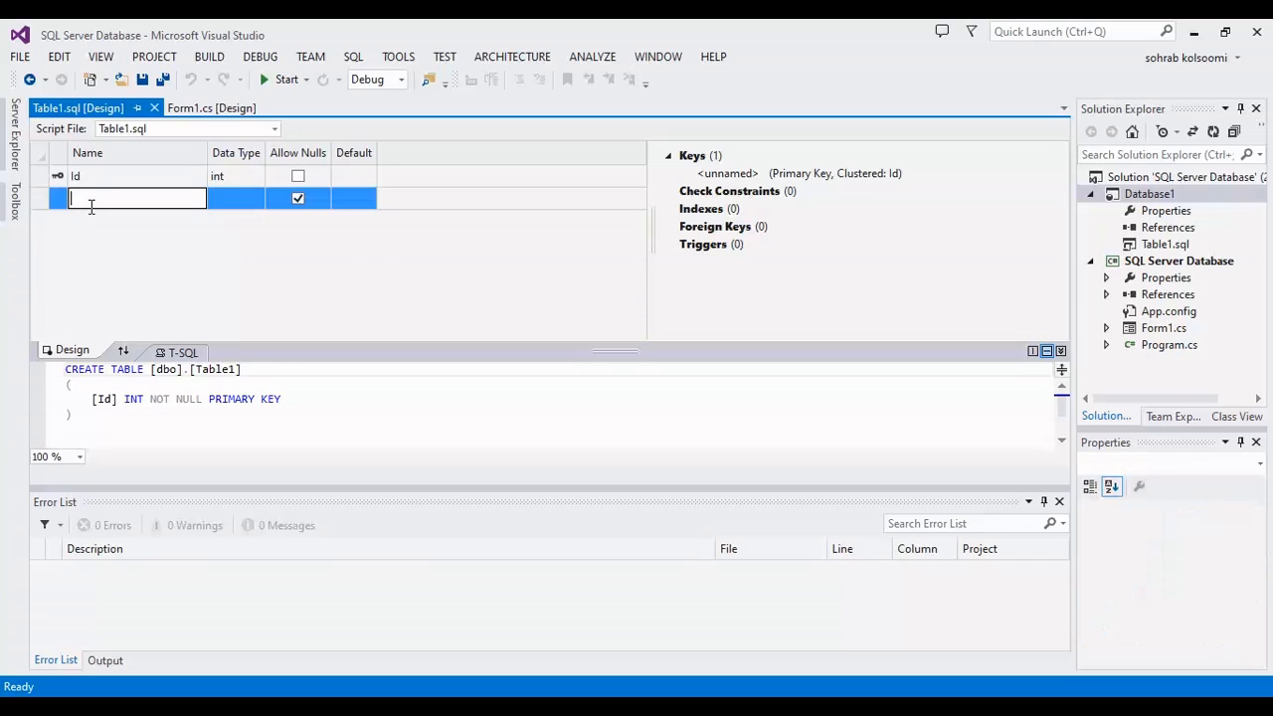
pyautogui.write('Value1')
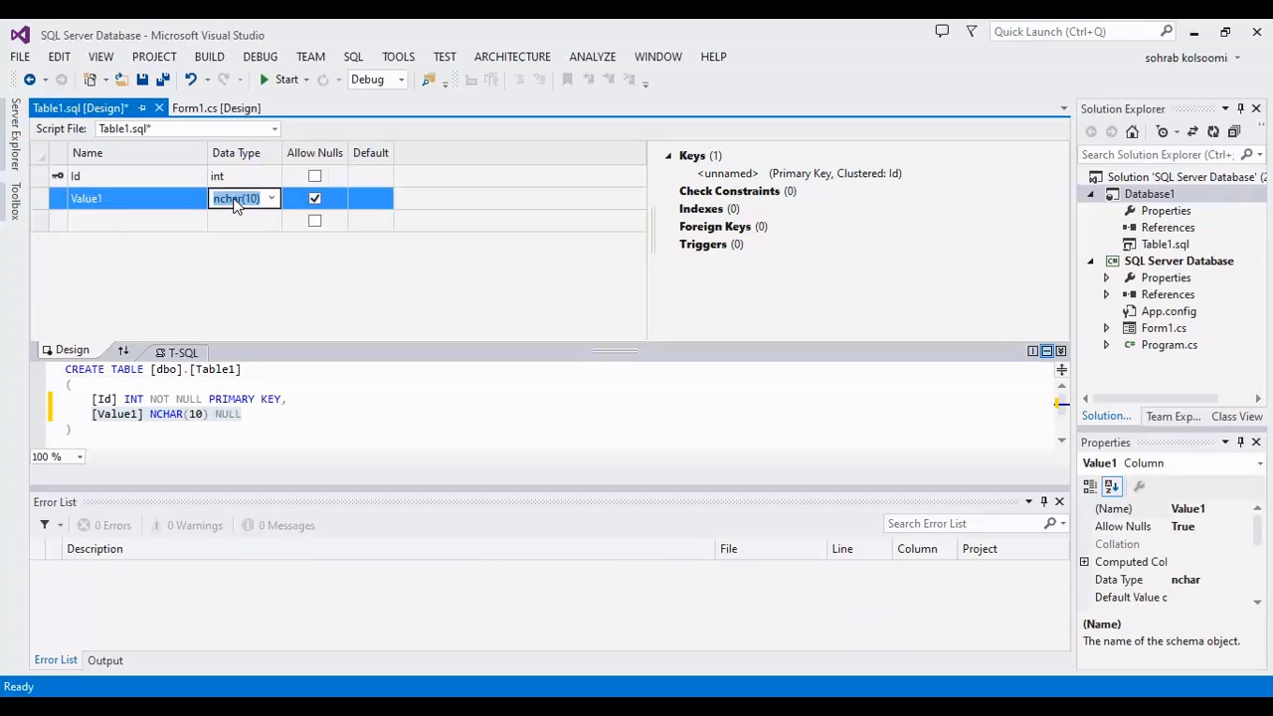
pyautogui.click(270, 199)
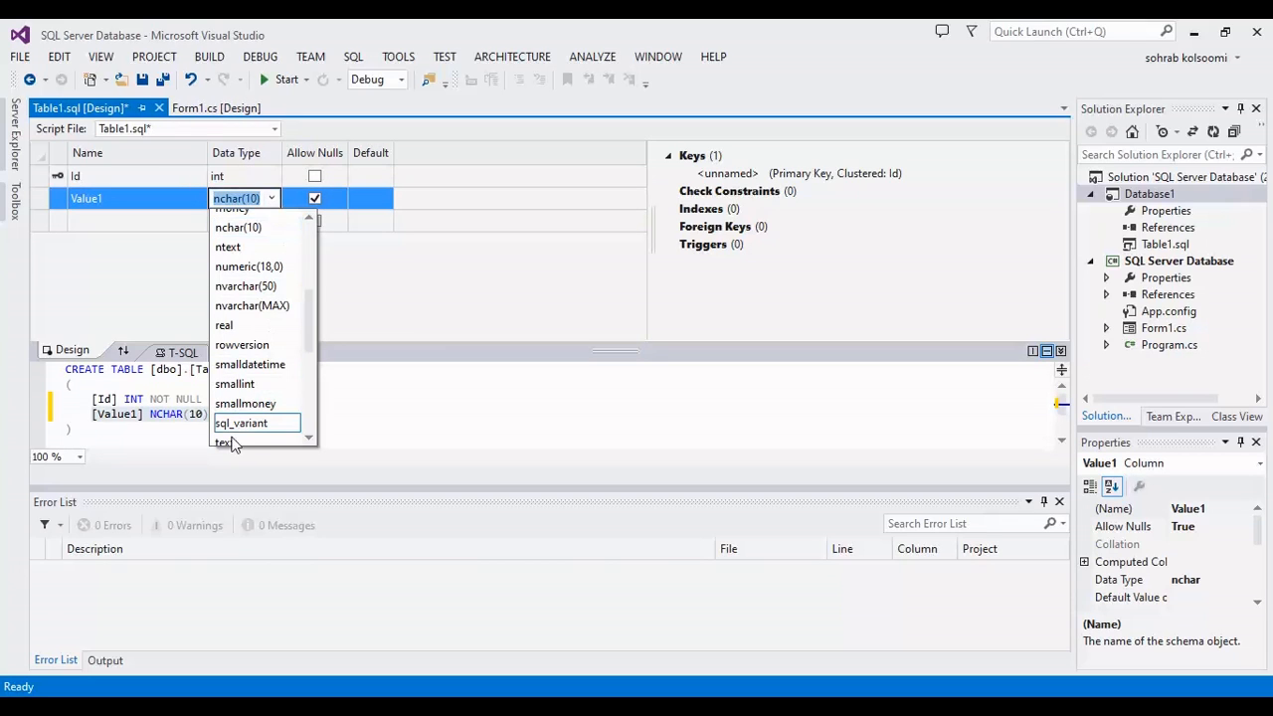
pyautogui.click(223, 442)
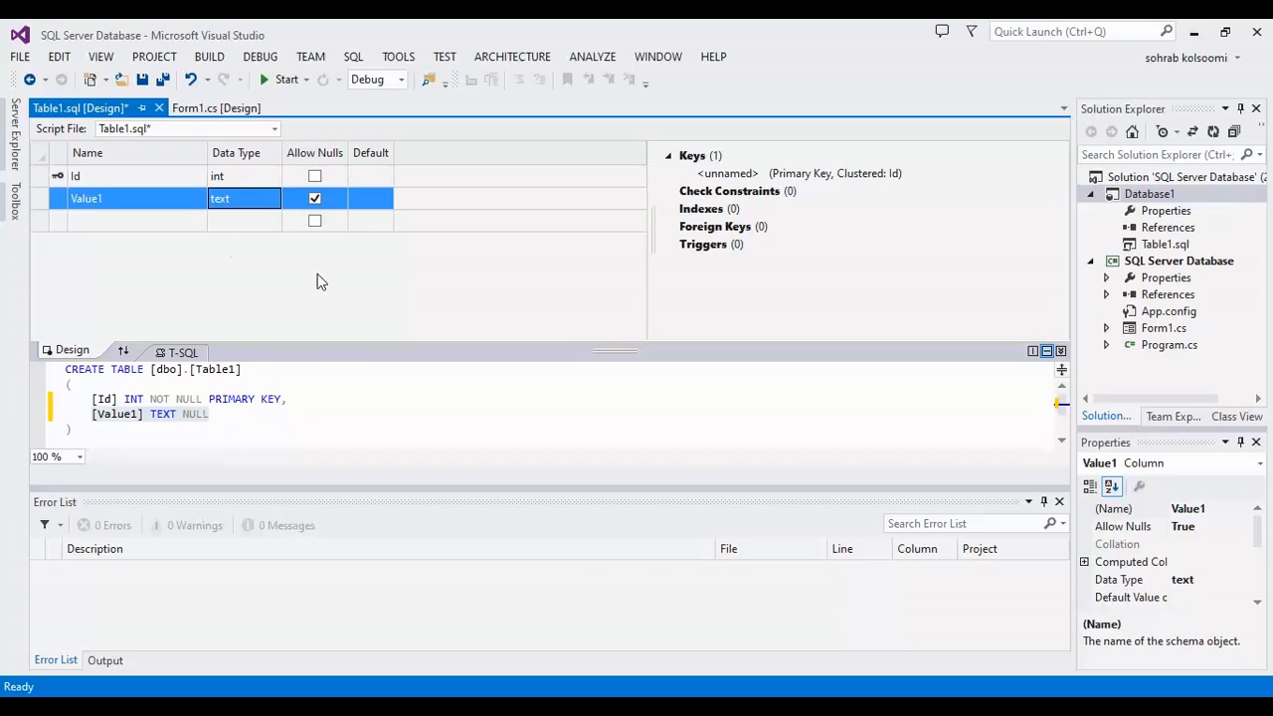
pyautogui.click(163, 80)
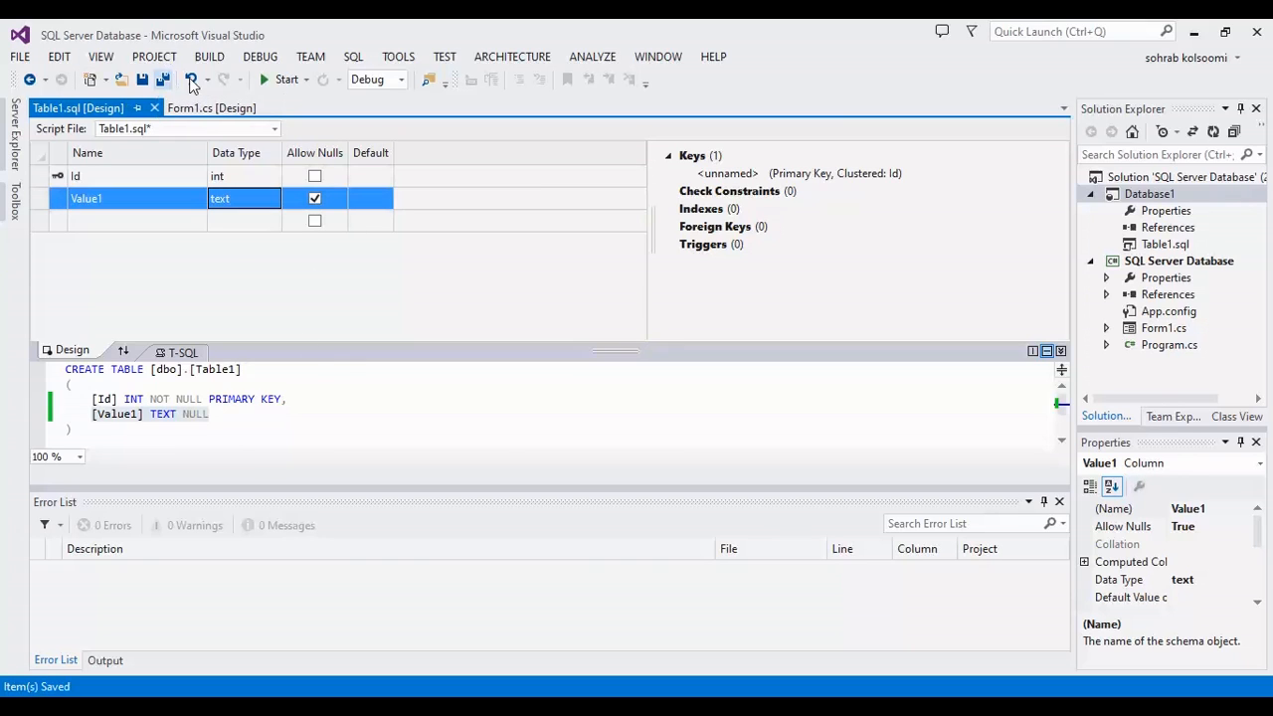
pyautogui.click(1150, 195)
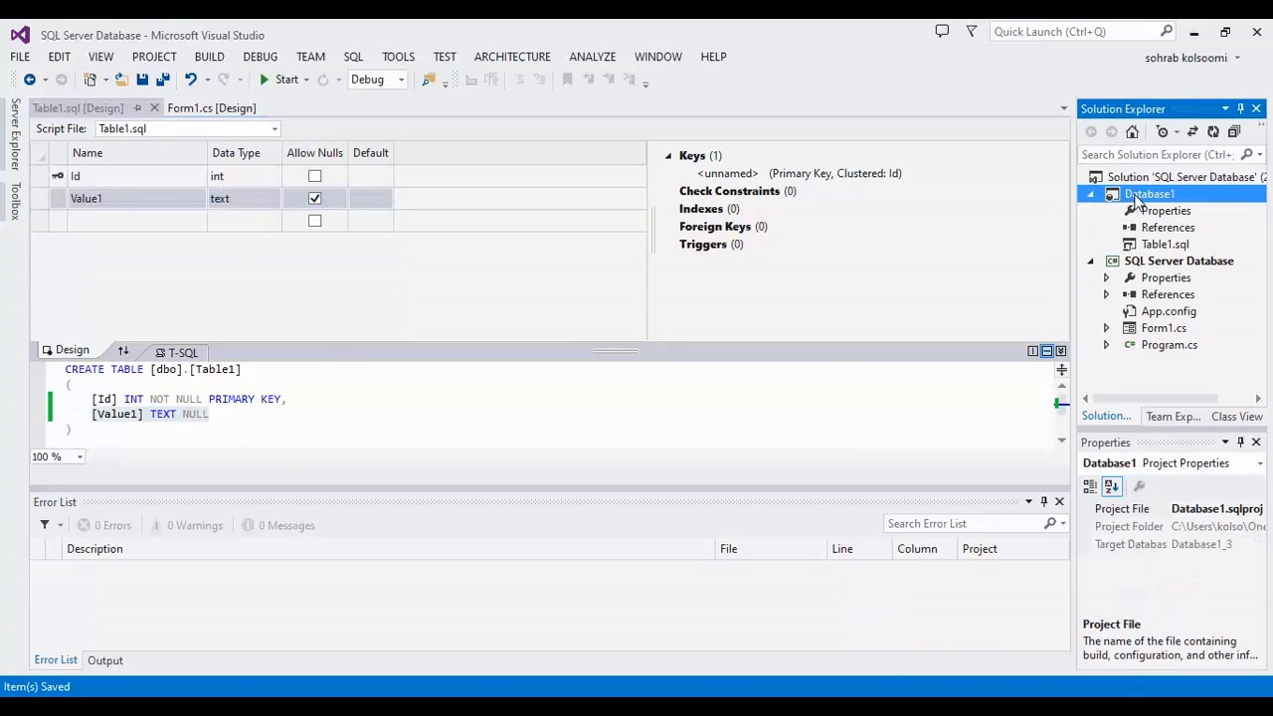
# - Rebuild Database1 so the Output window reports 1 succeeded, 0 failed
pyautogui.rightClick(1150, 195)
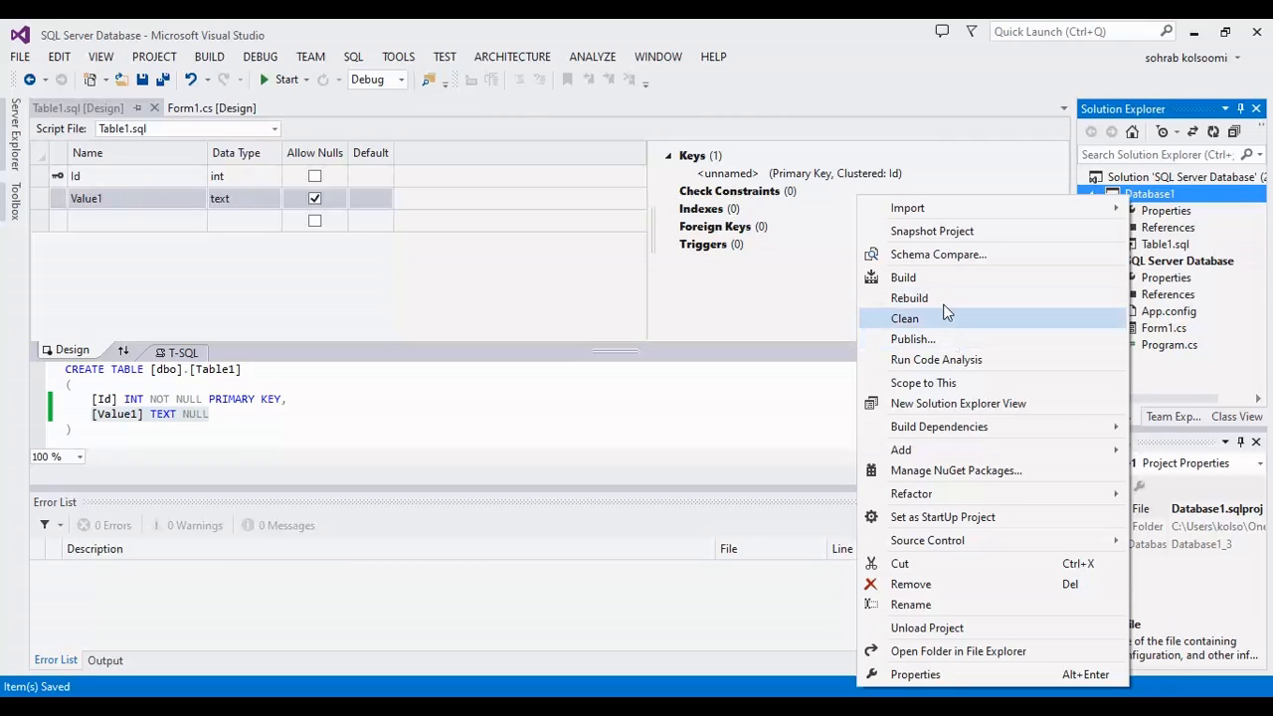
pyautogui.click(909, 299)
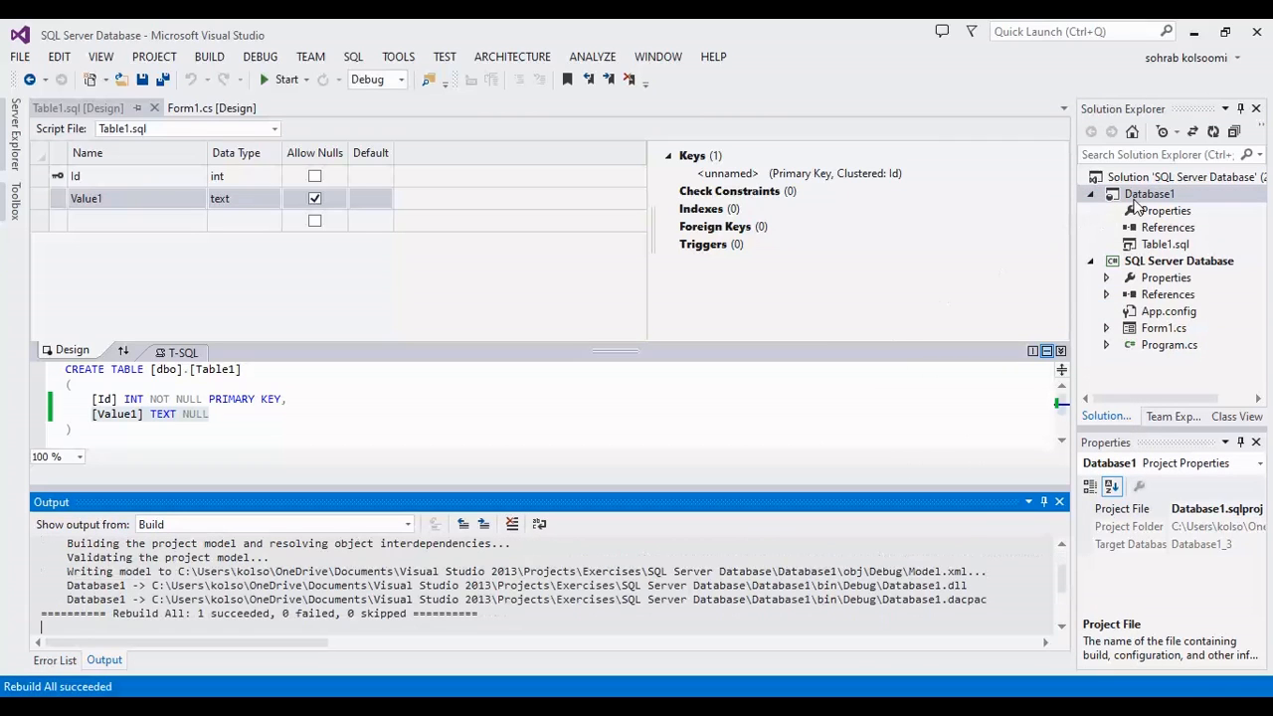
pyautogui.rightClick(1150, 195)
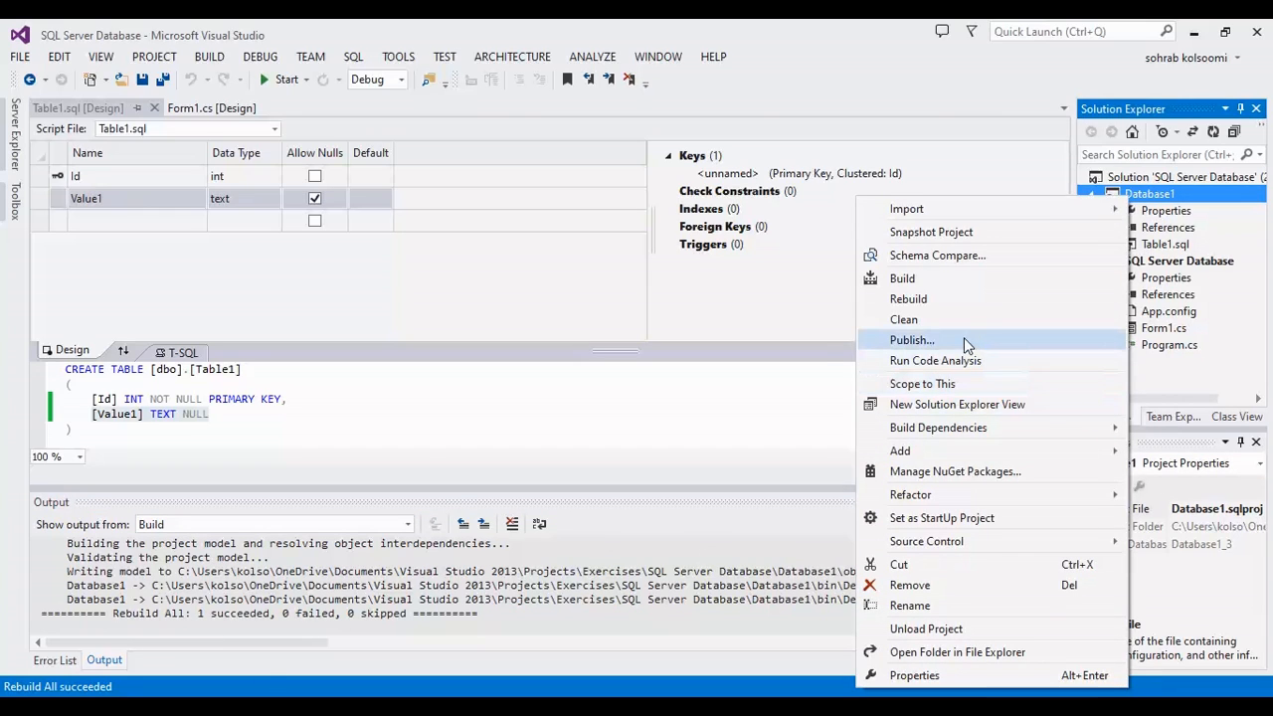
# - Set the publish target to Database1 on DESKTOP-J9K5IEL\AMSSQL and verify the connection succeeds
pyautogui.click(911, 338)
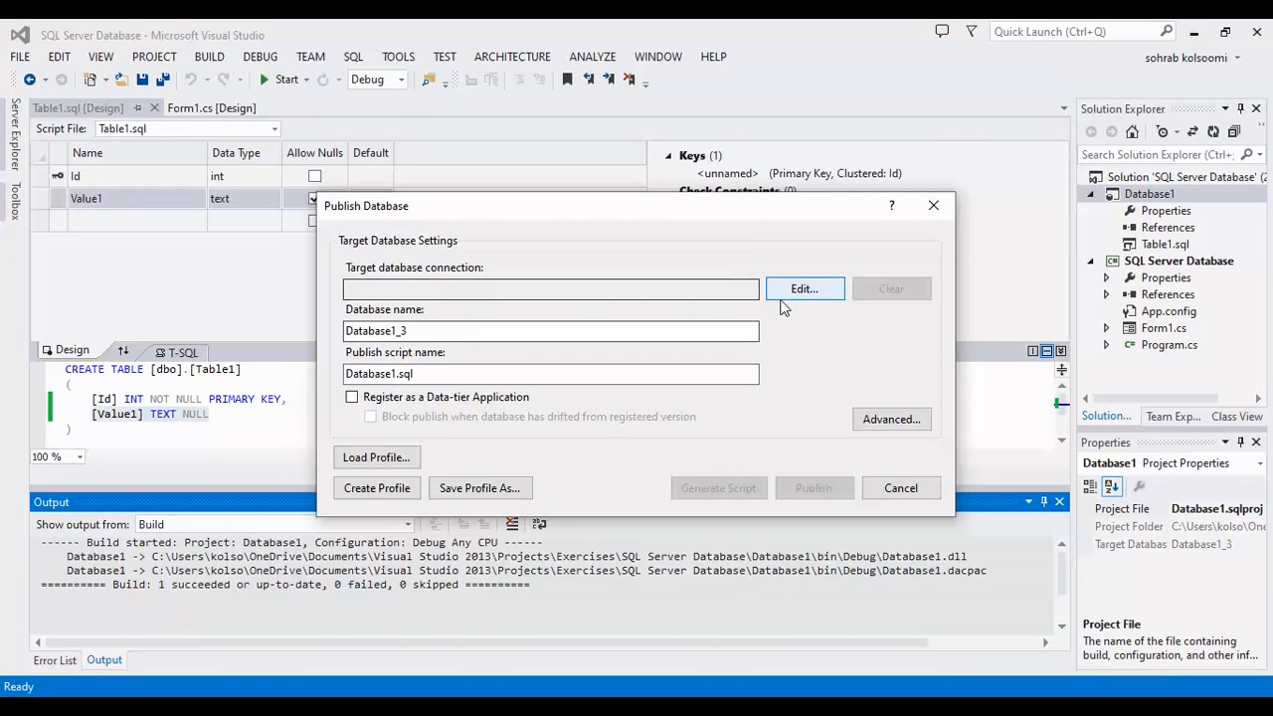
pyautogui.click(803, 289)
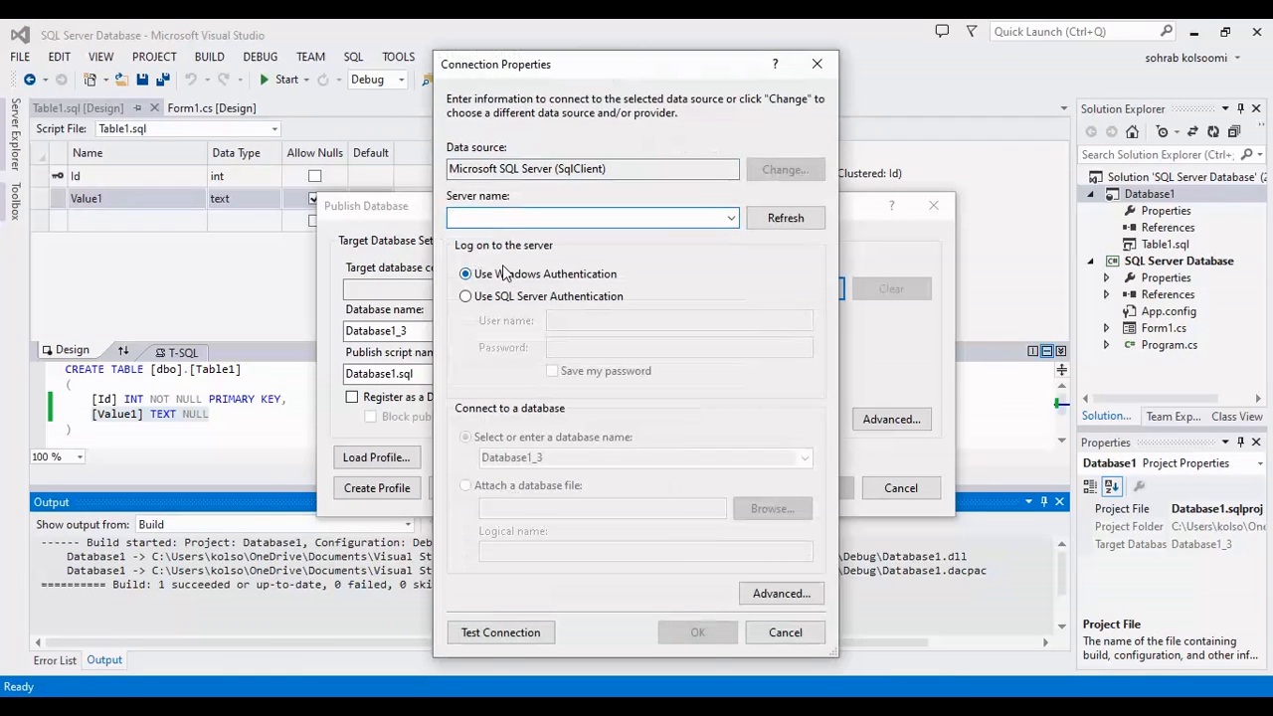
pyautogui.write('DESKTOP-J9K5IEL\\AMSSQL')
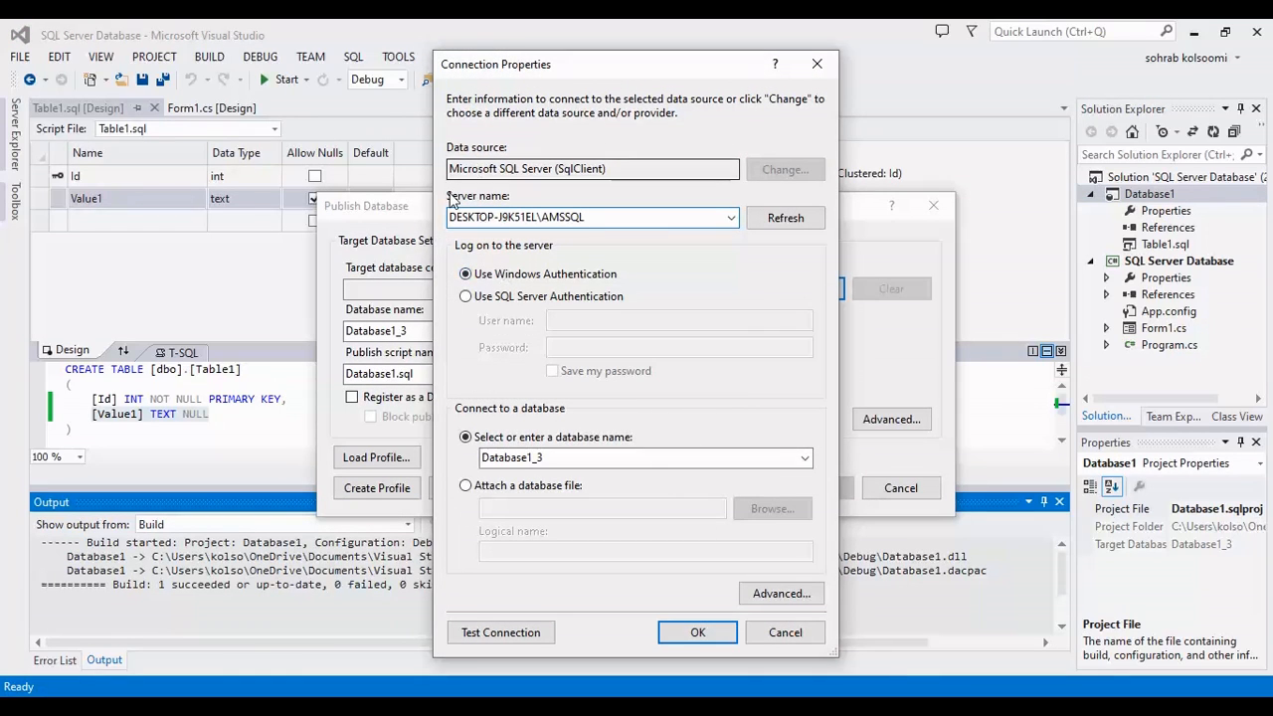
pyautogui.click(784, 217)
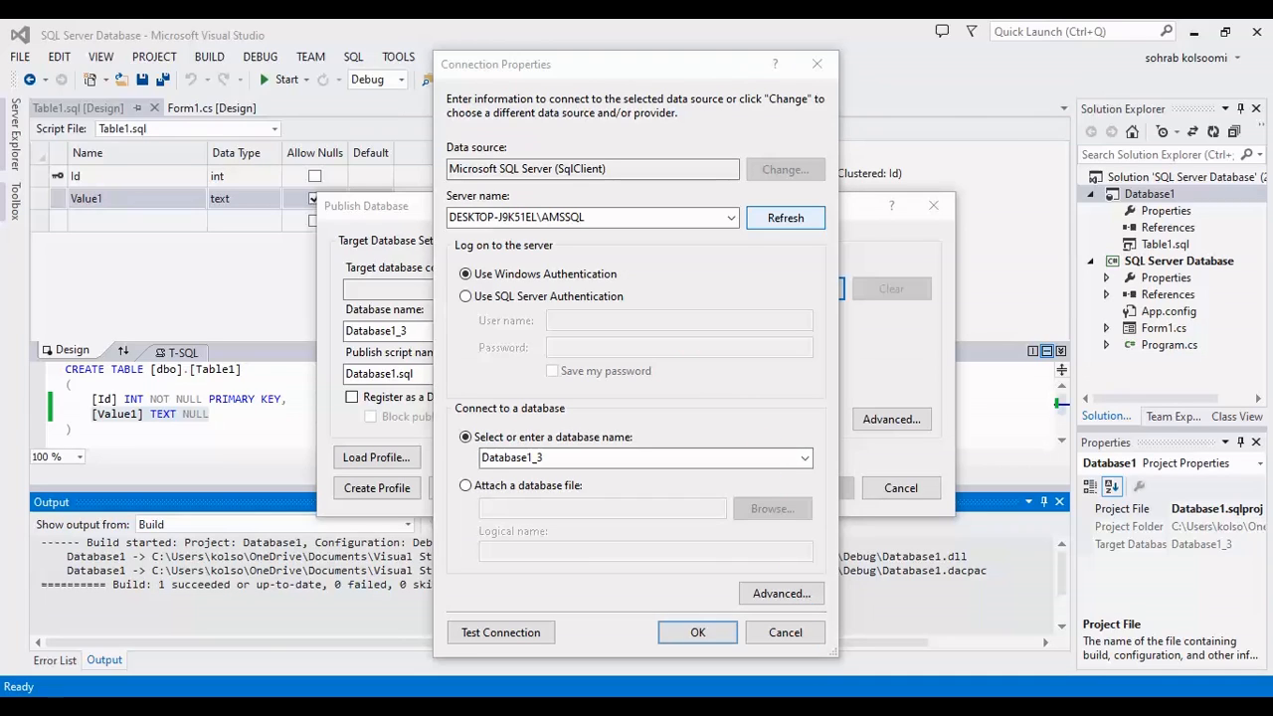
pyautogui.click(804, 458)
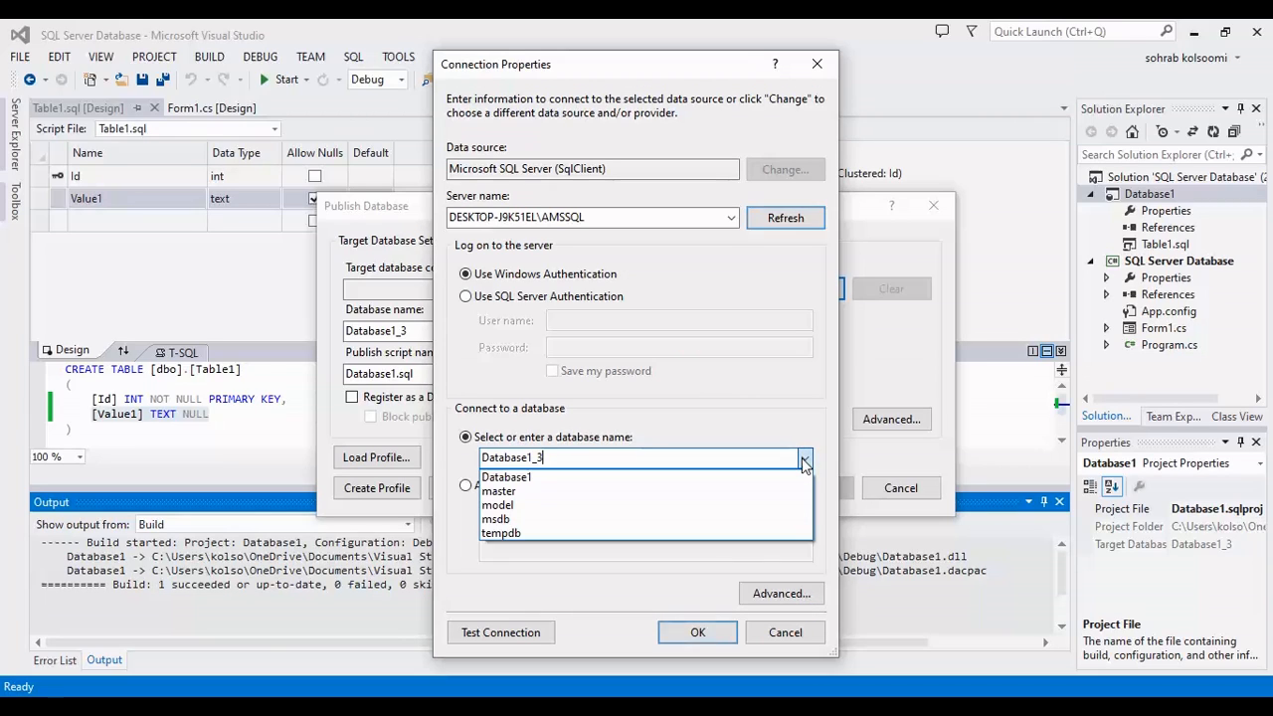
pyautogui.click(506, 477)
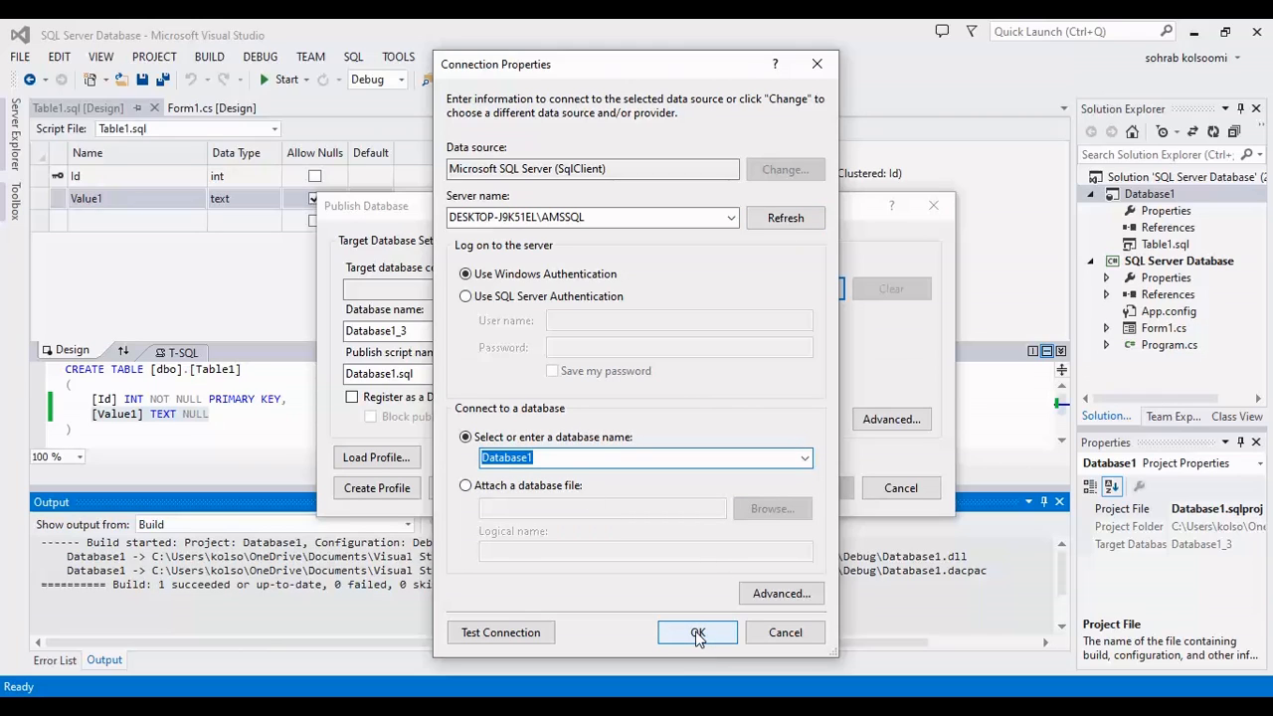
pyautogui.click(502, 633)
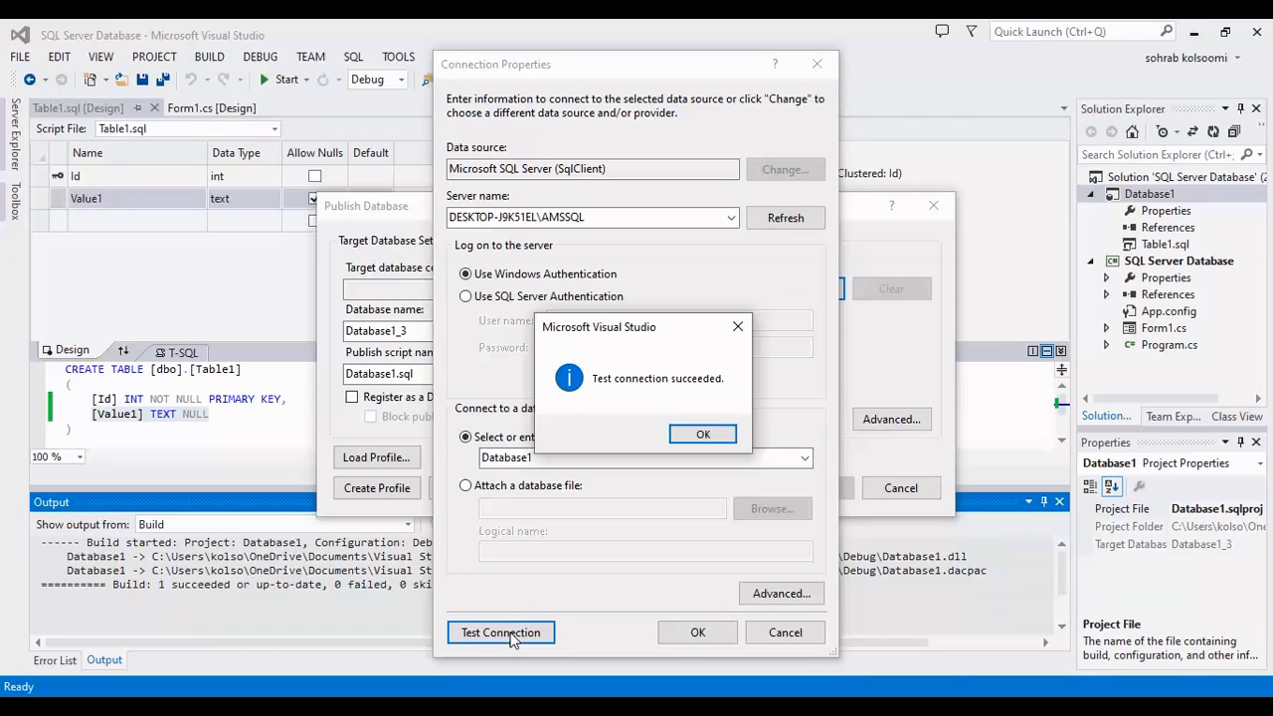
pyautogui.click(702, 434)
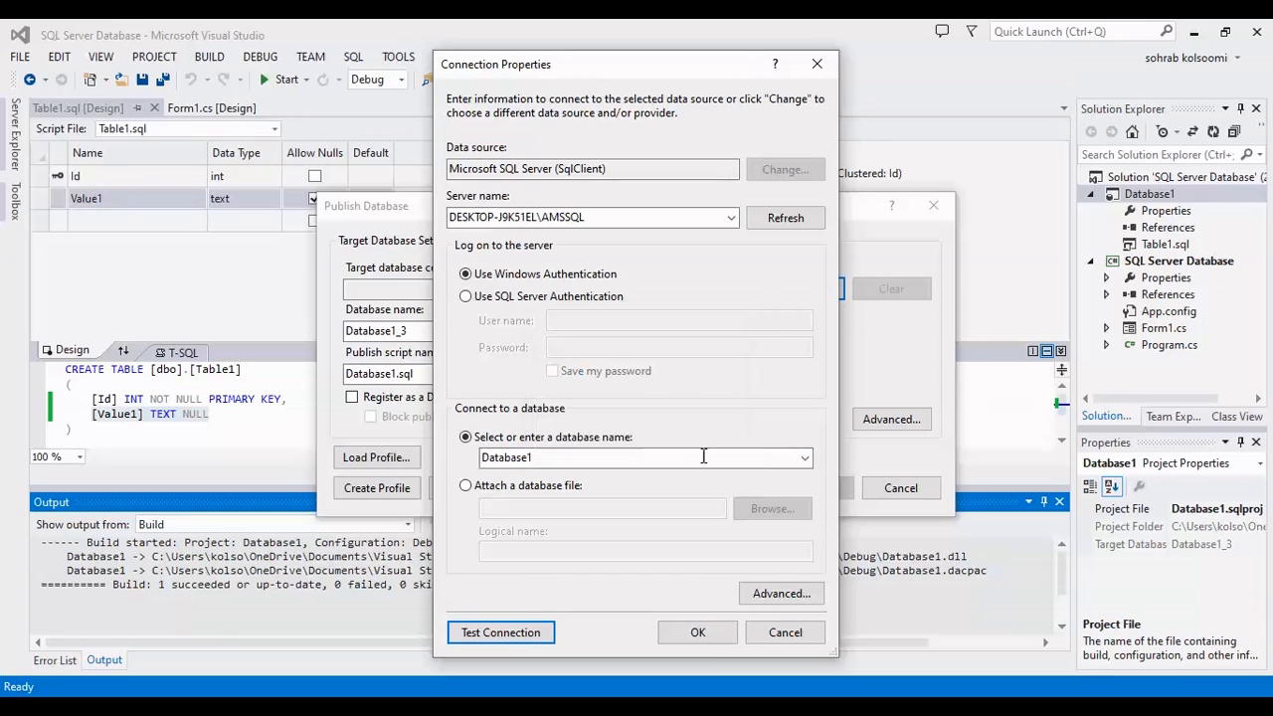
pyautogui.click(697, 633)
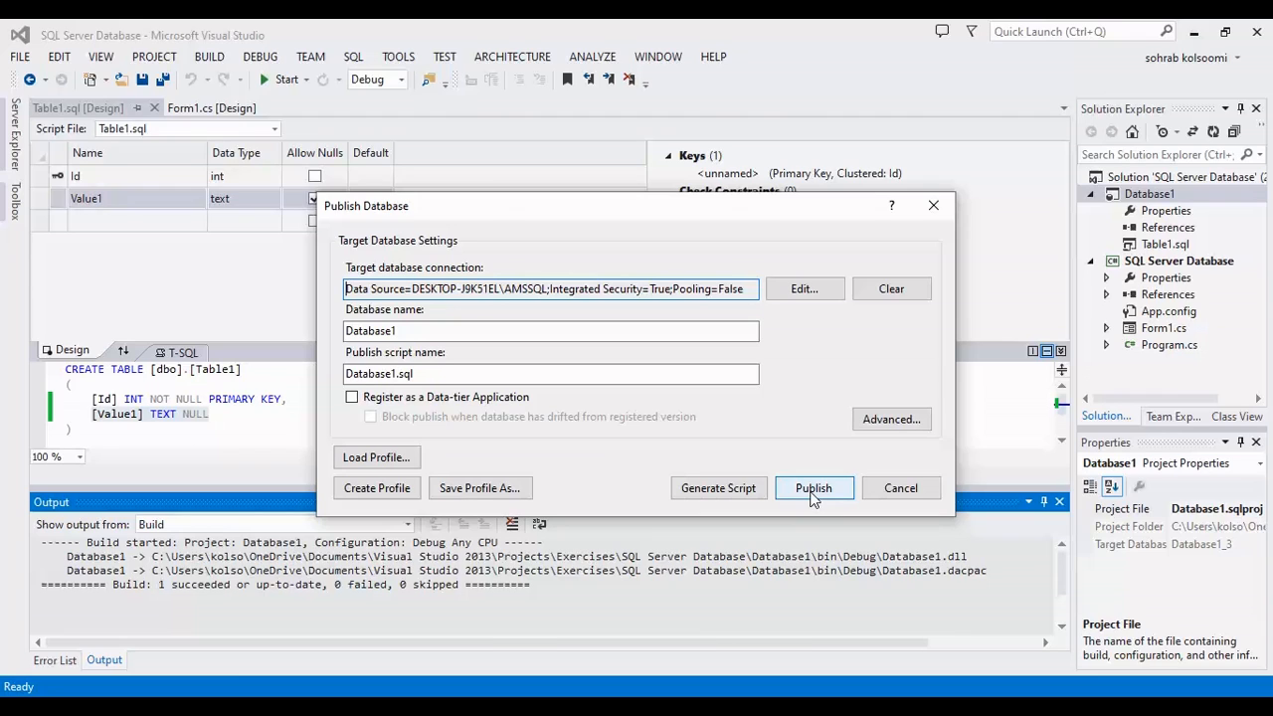
# - Publish the project to Database1, then return to the Form1 designer with Server Explorer shown
pyautogui.click(814, 487)
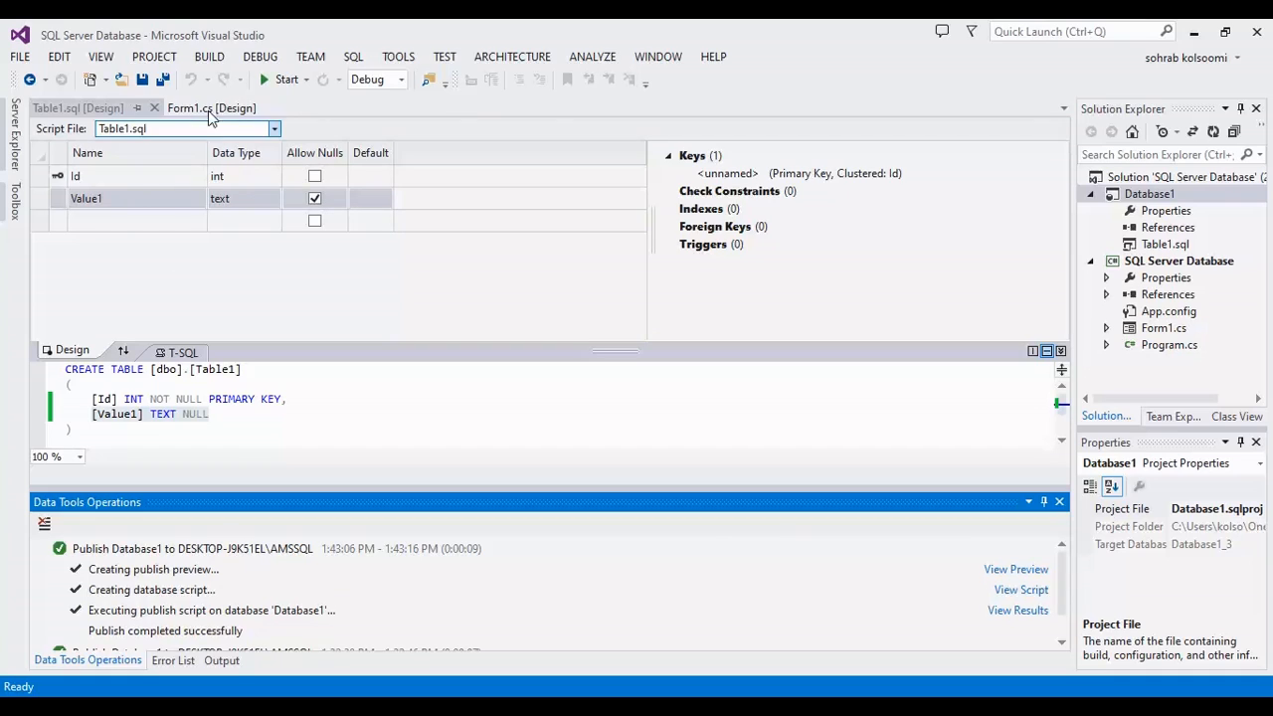
pyautogui.click(211, 107)
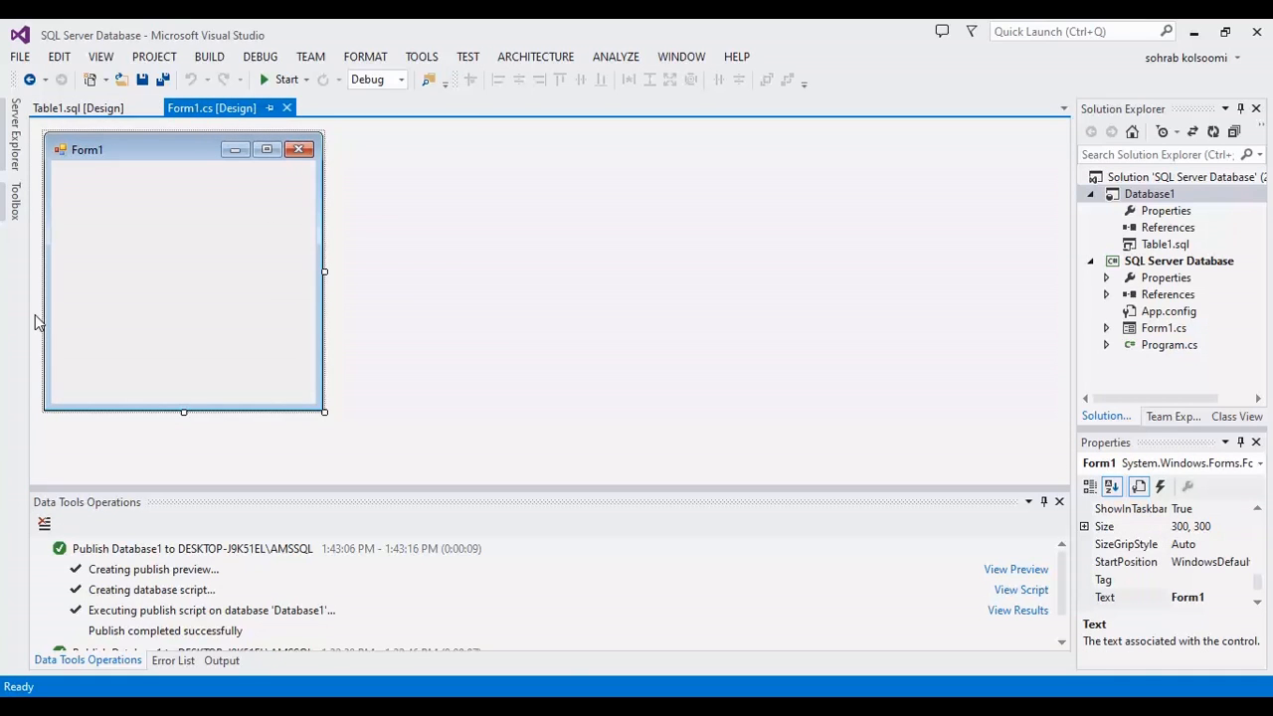
pyautogui.click(12, 129)
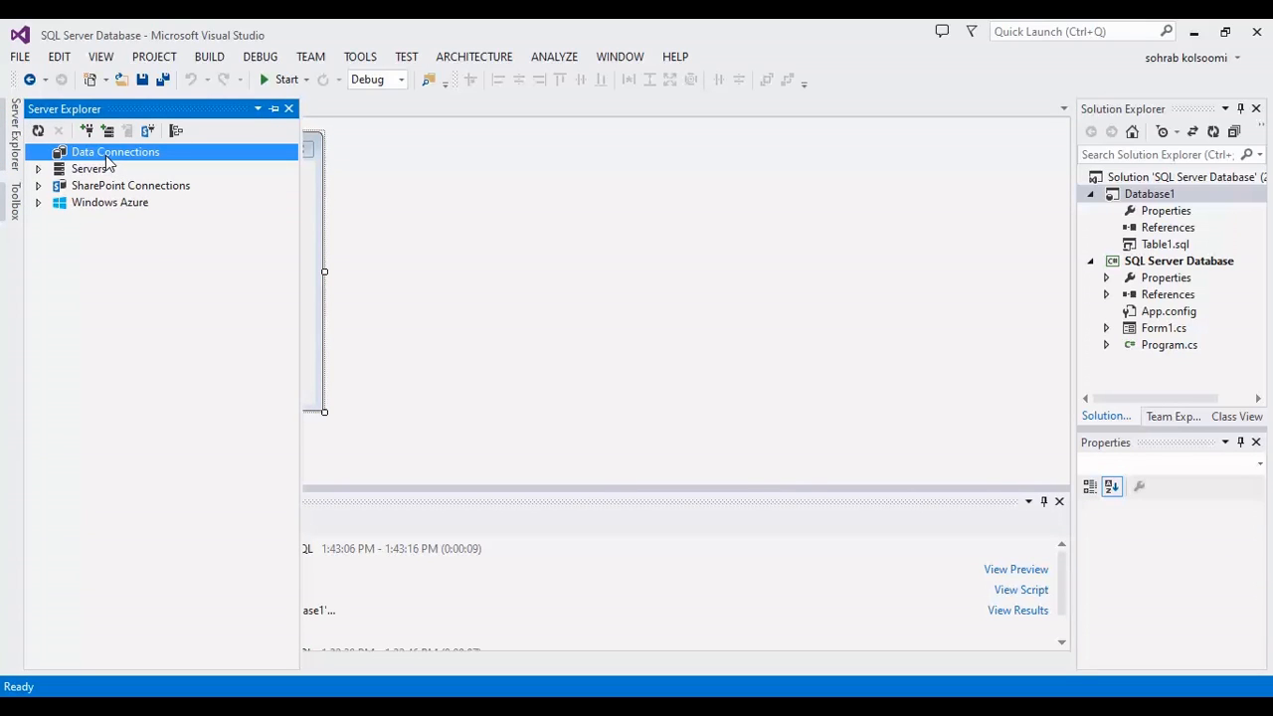
# - Add a tested data connection to Database1 on DESKTOP-J9K51EL\AMSSQL in Server Explorer
pyautogui.rightClick(115, 151)
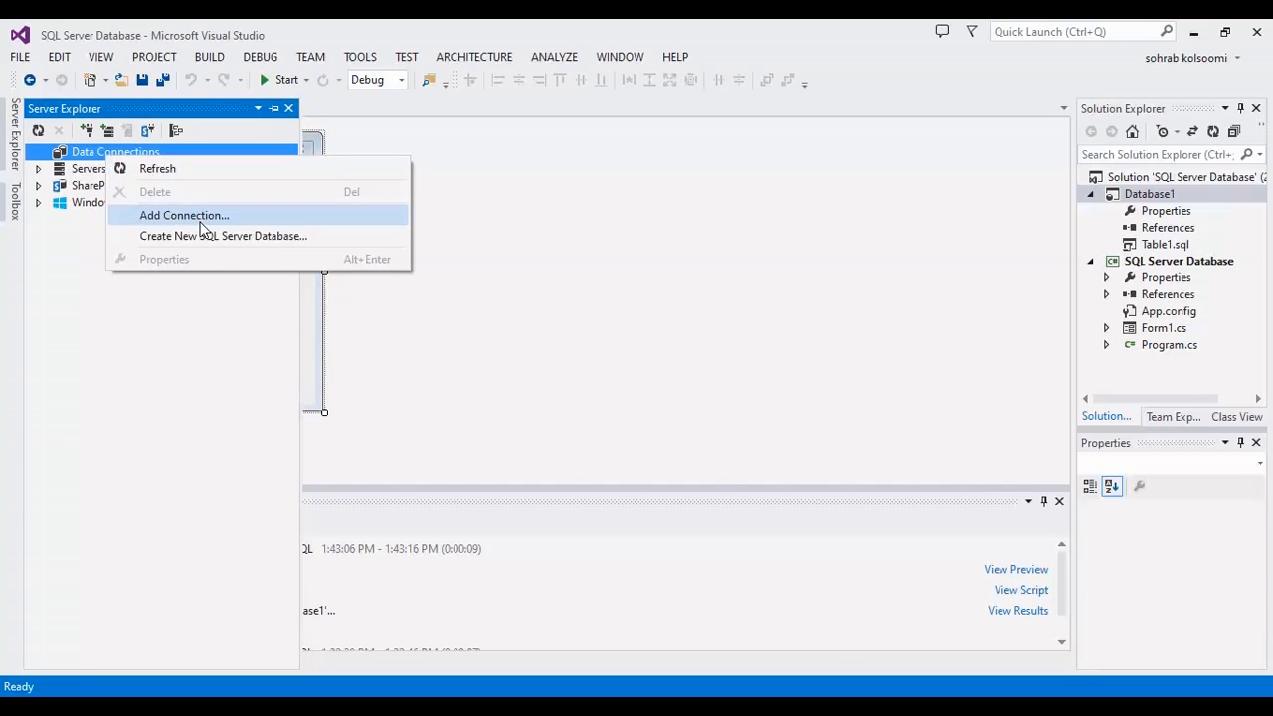
pyautogui.click(183, 215)
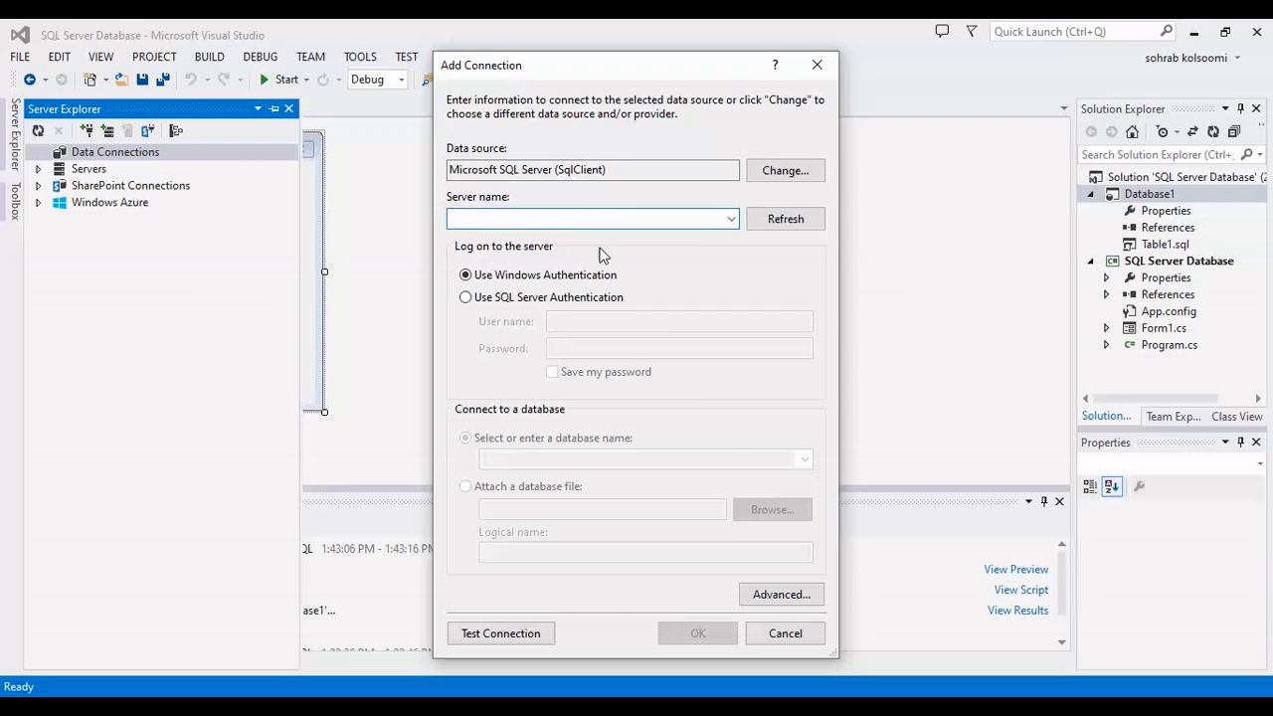
pyautogui.write('DESKTOP-J9K51EL\\AMSSQL')
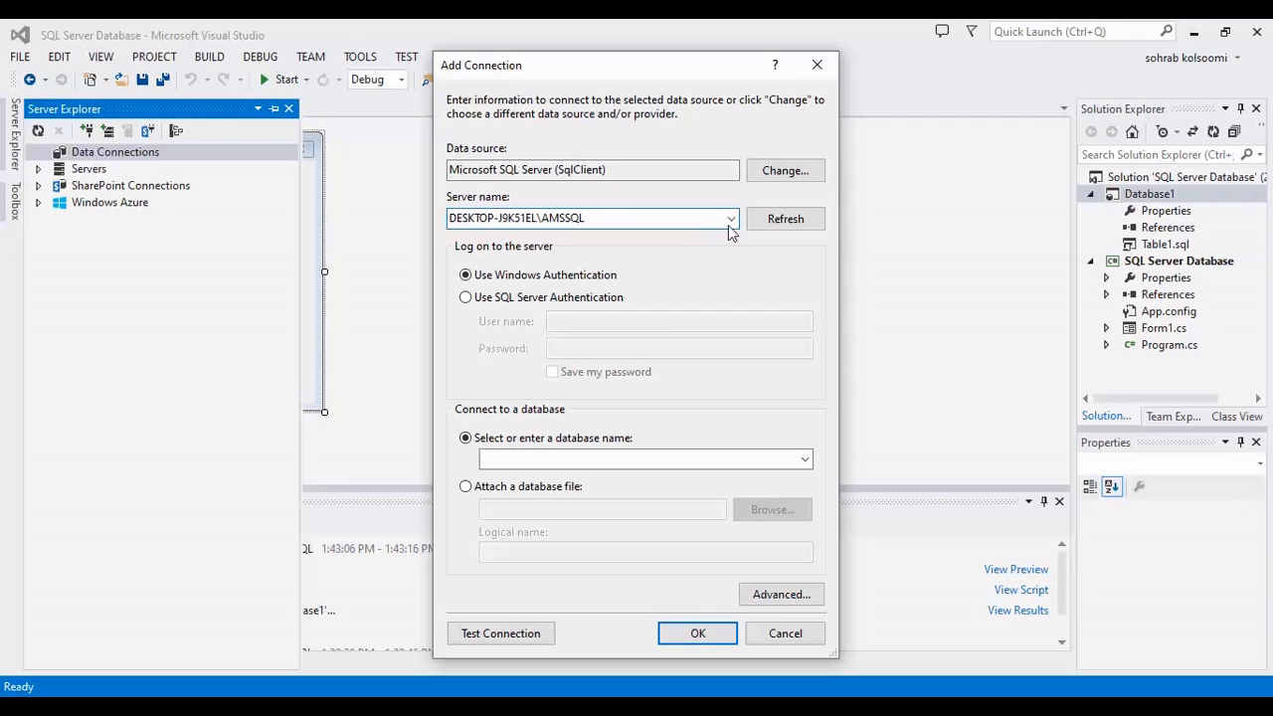
pyautogui.click(784, 217)
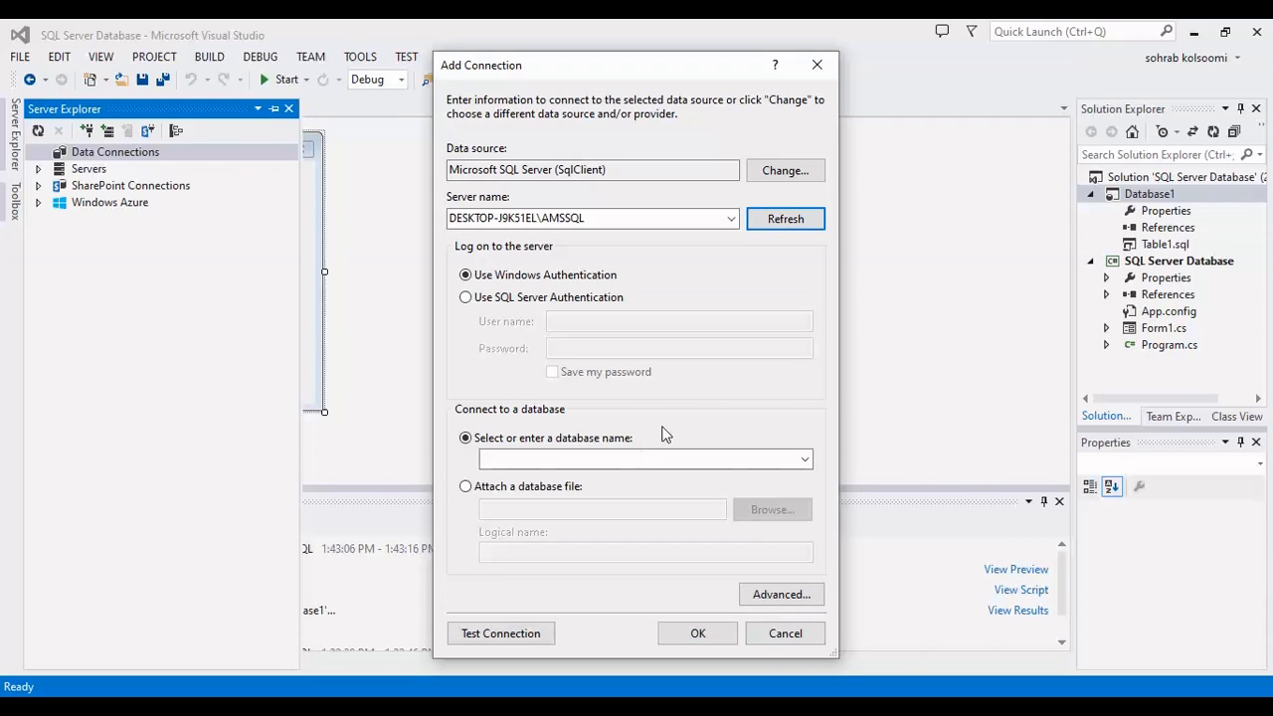
pyautogui.click(804, 458)
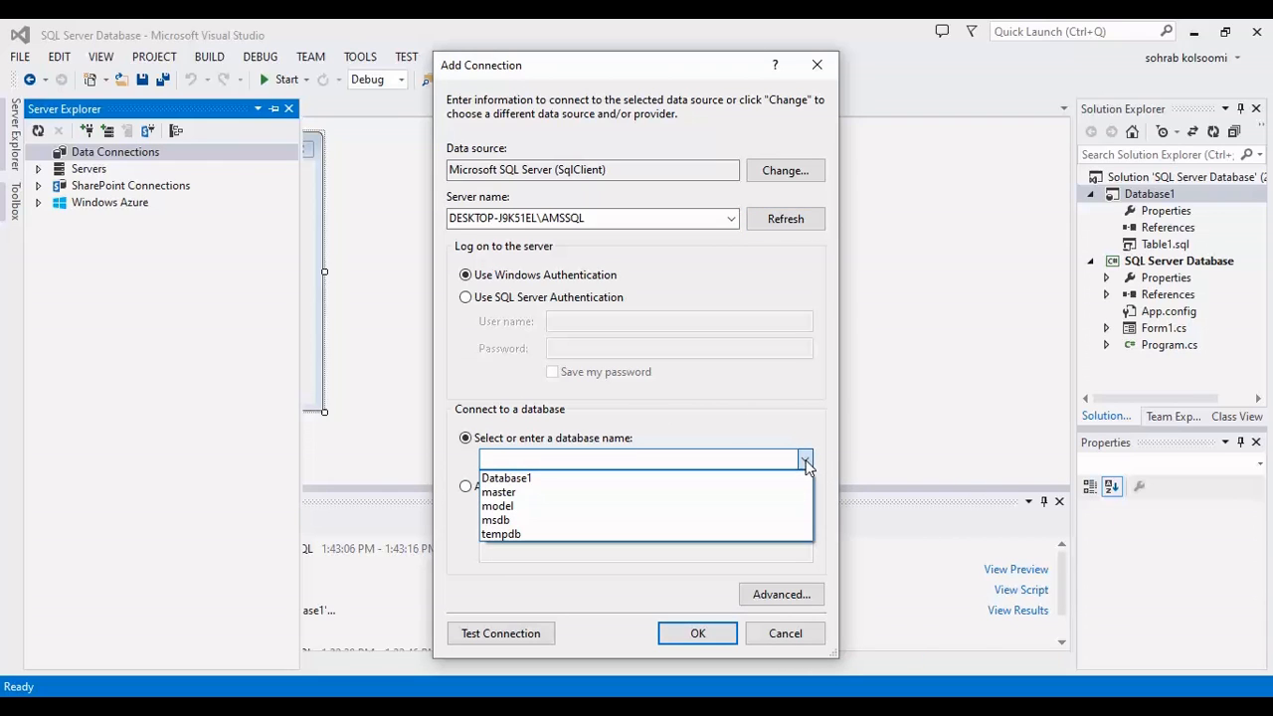
pyautogui.click(505, 477)
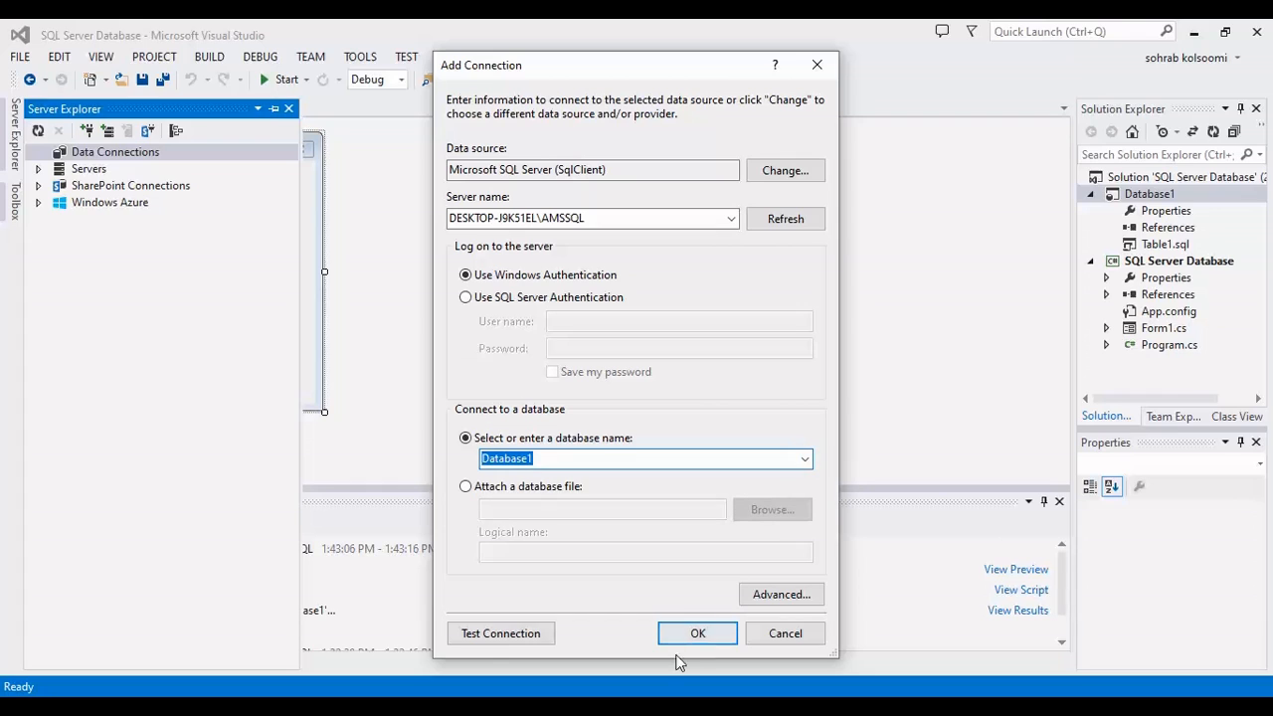
pyautogui.click(502, 632)
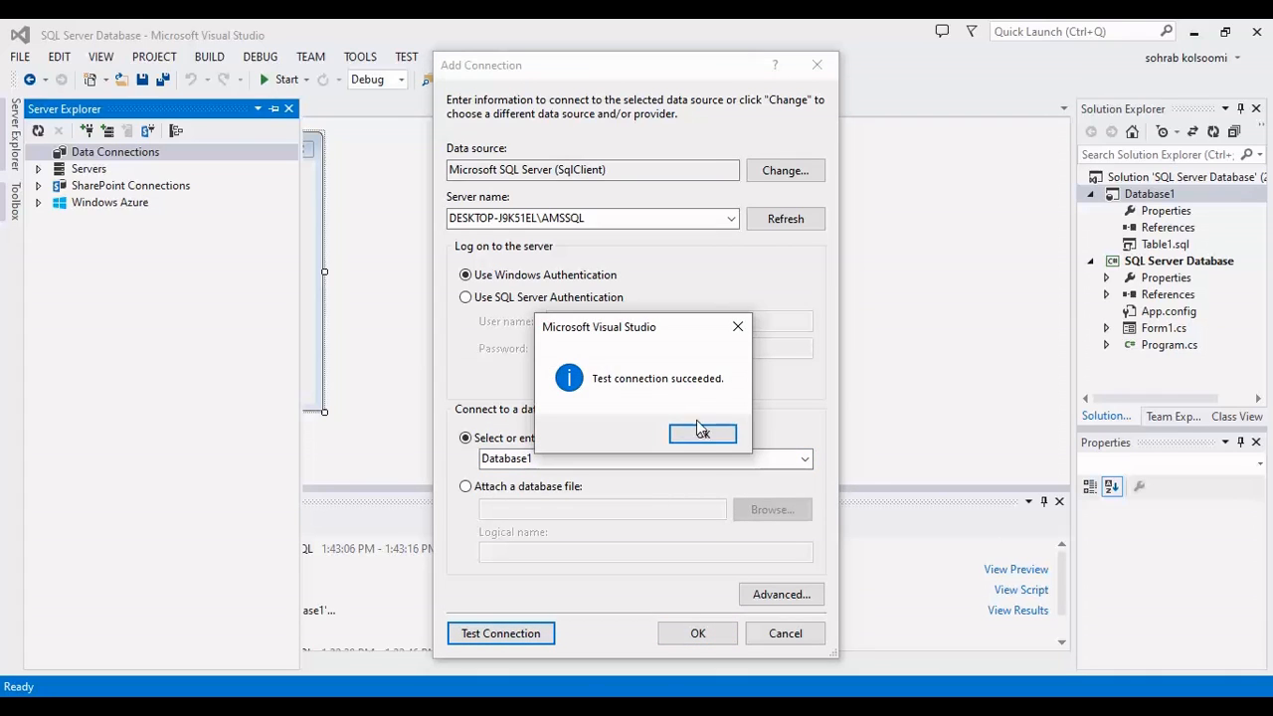
pyautogui.click(702, 434)
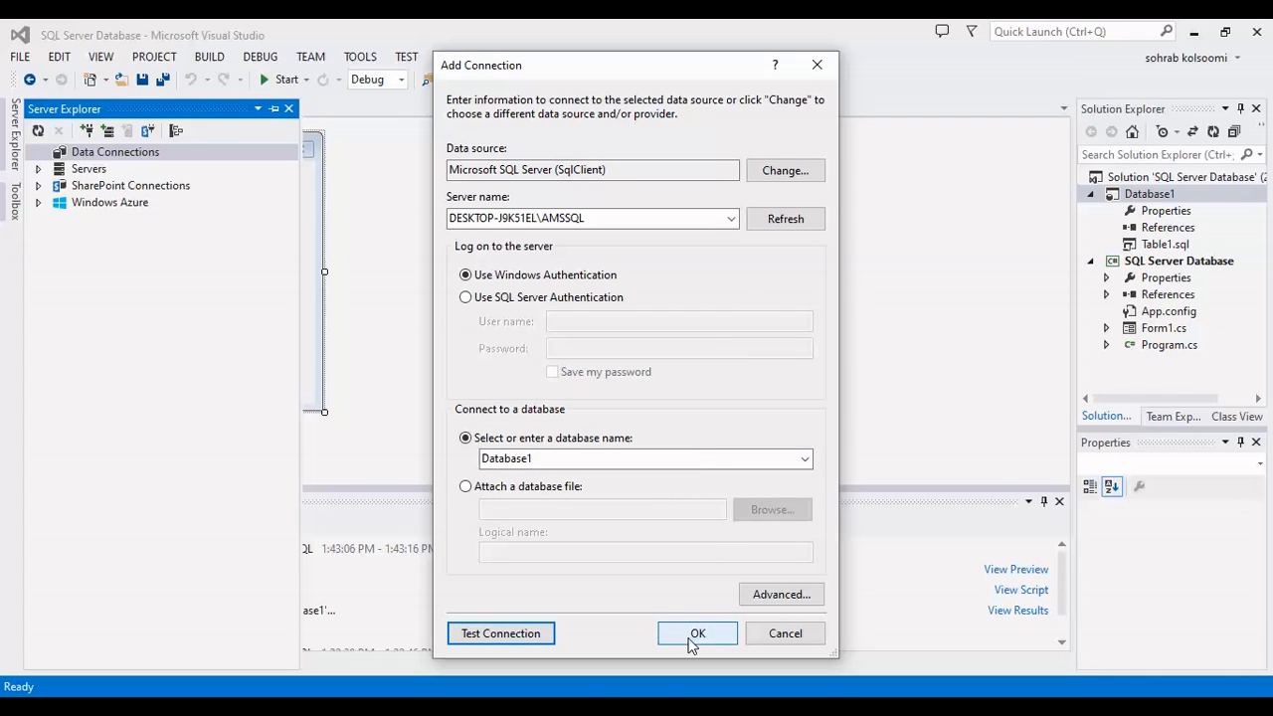
pyautogui.click(696, 633)
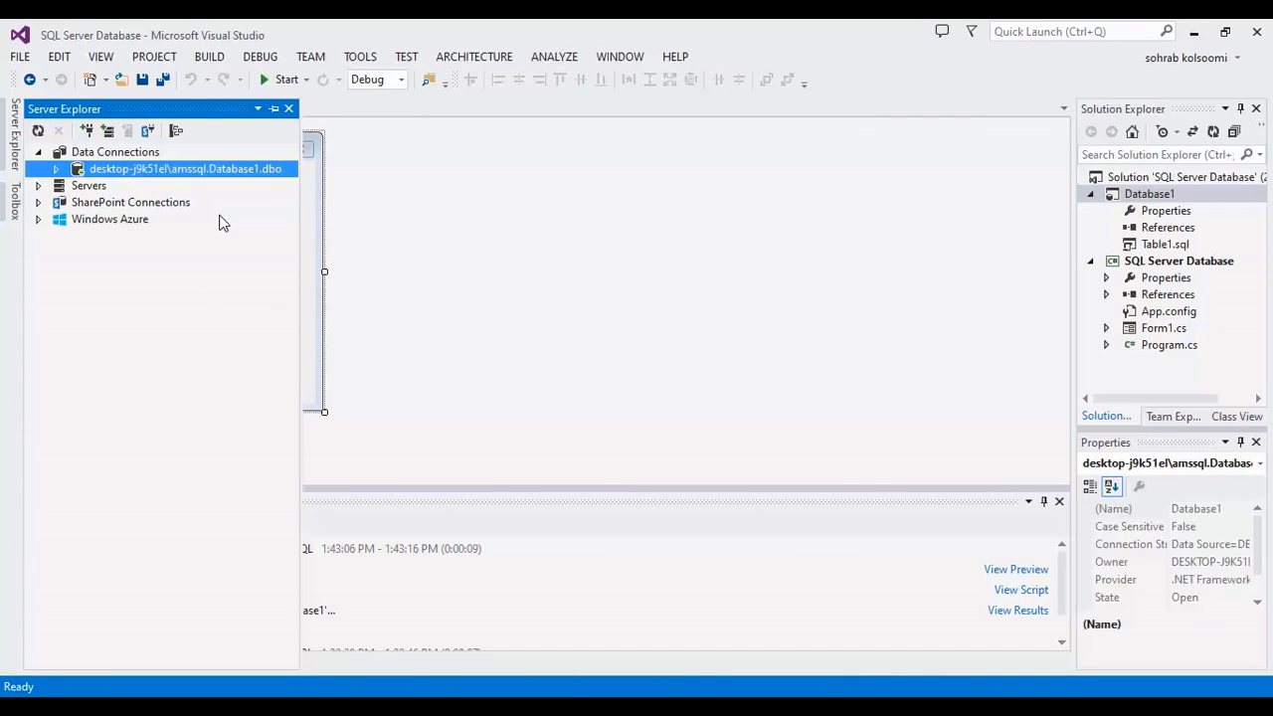
# - Expand the Database1 connection to show Table1 with its Id and Value1 columns
pyautogui.click(56, 167)
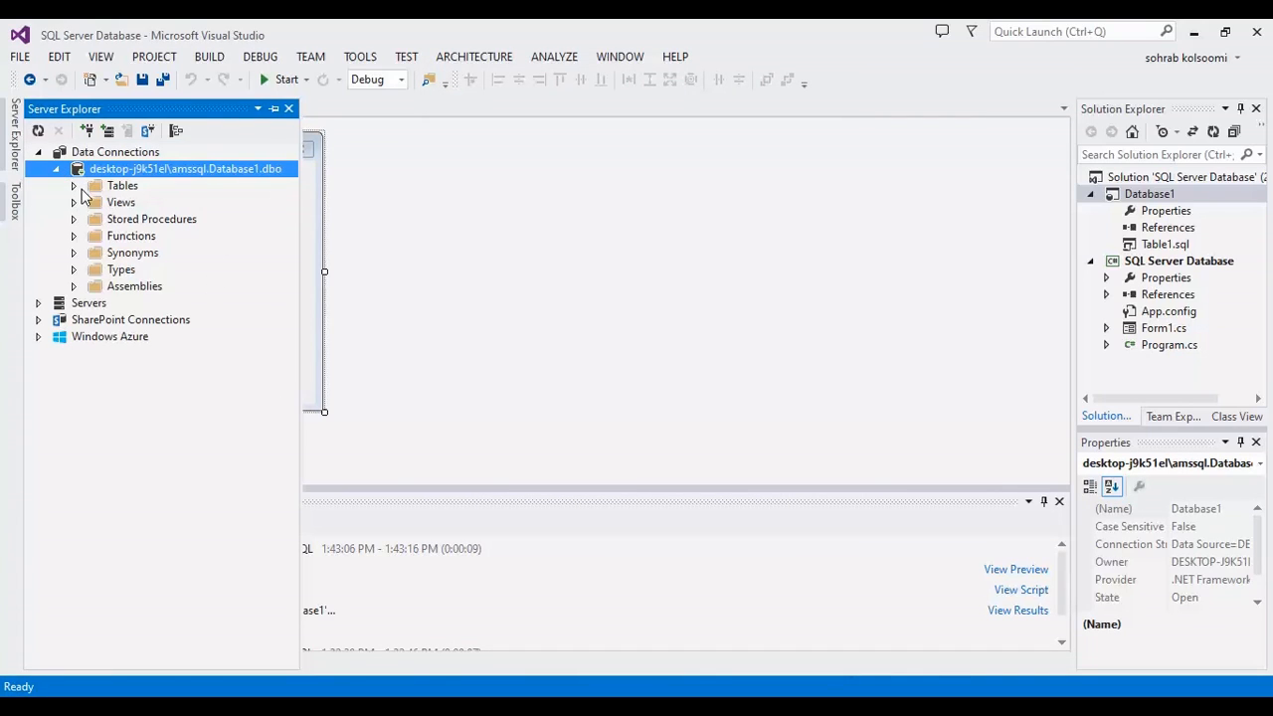
pyautogui.click(73, 185)
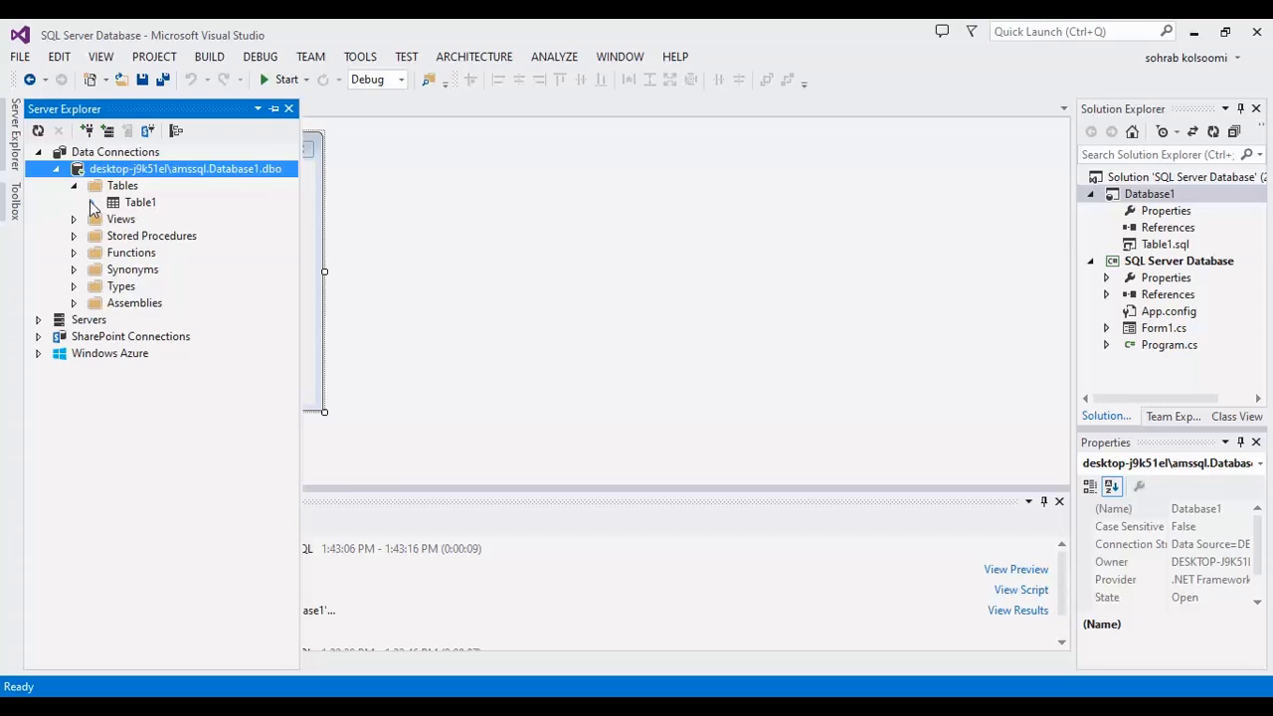
pyautogui.click(92, 203)
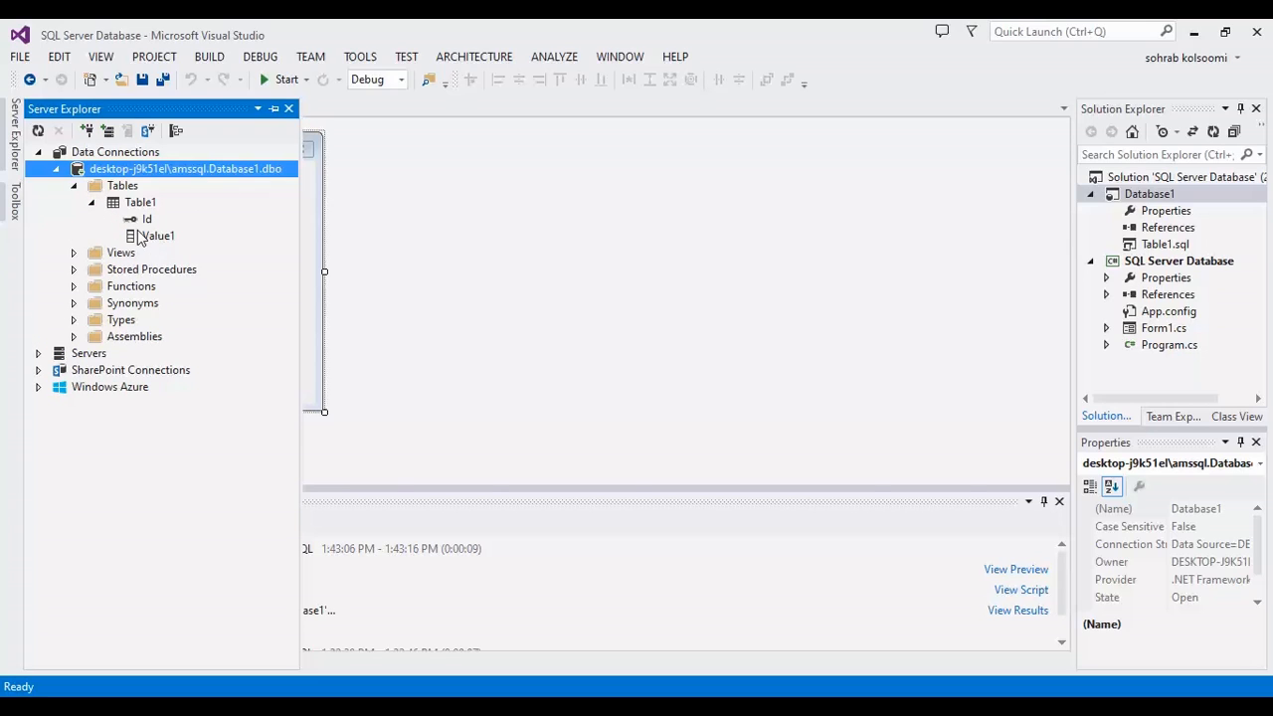
pyautogui.moveTo(605, 330)
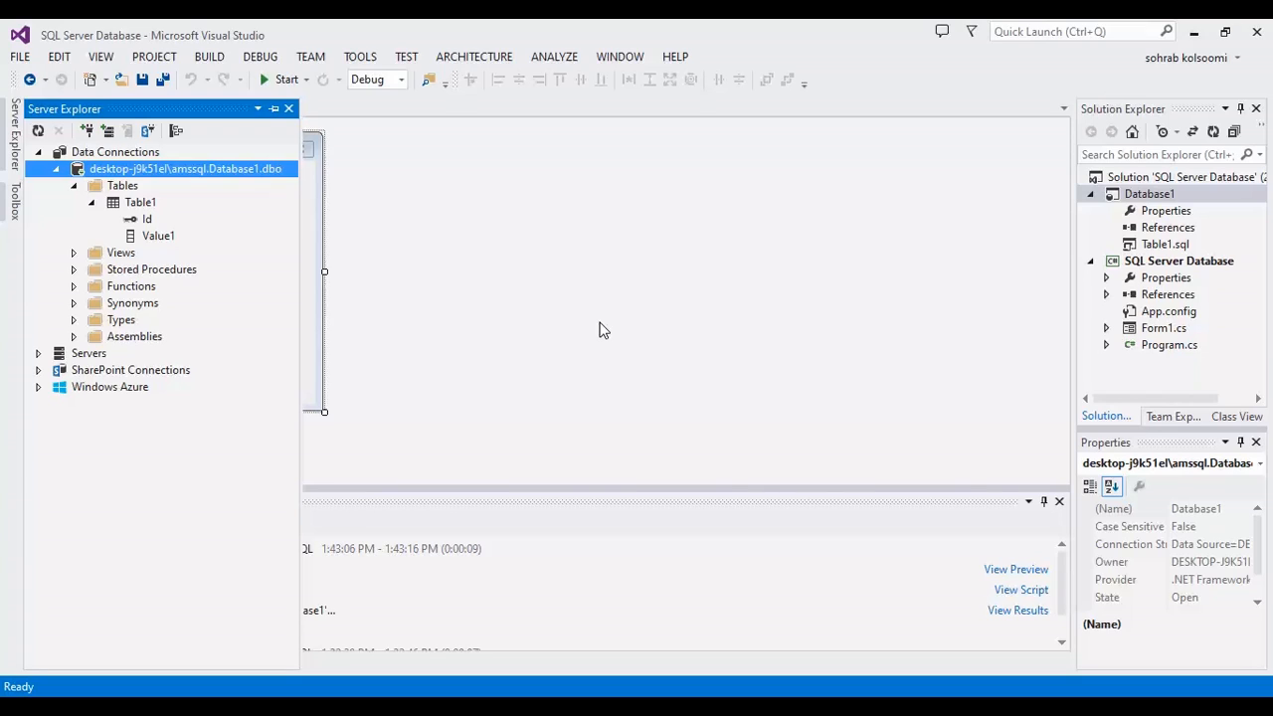
pyautogui.moveTo(655, 342)
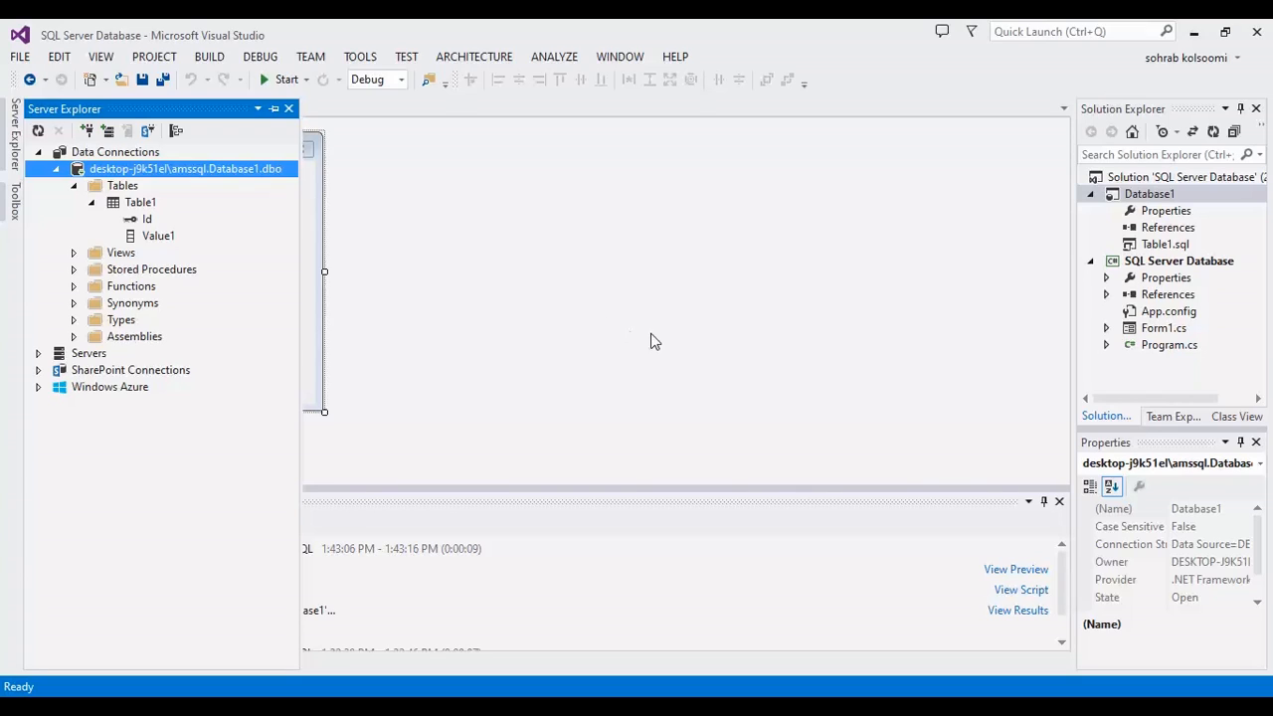